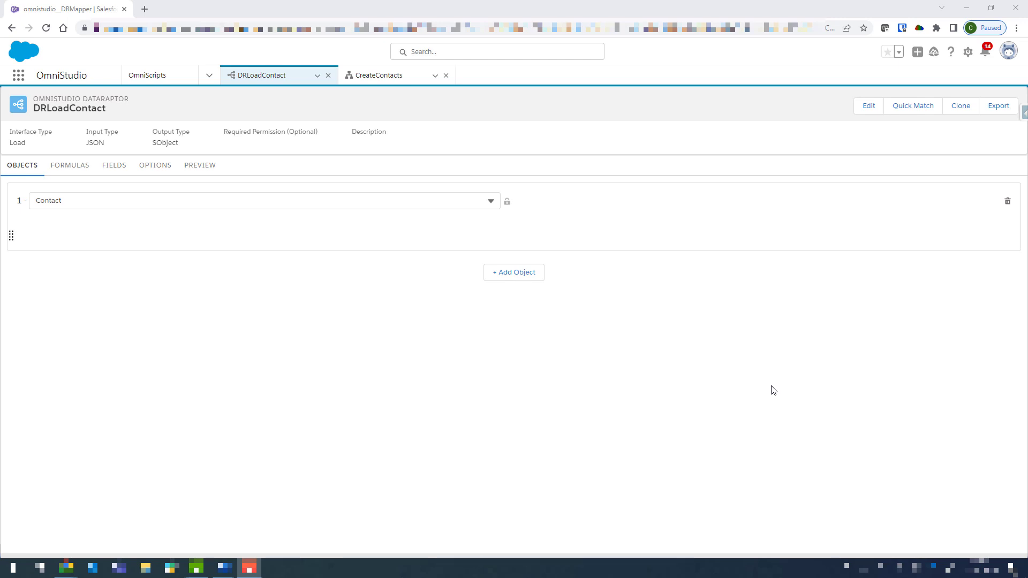
pyautogui.moveTo(695, 391)
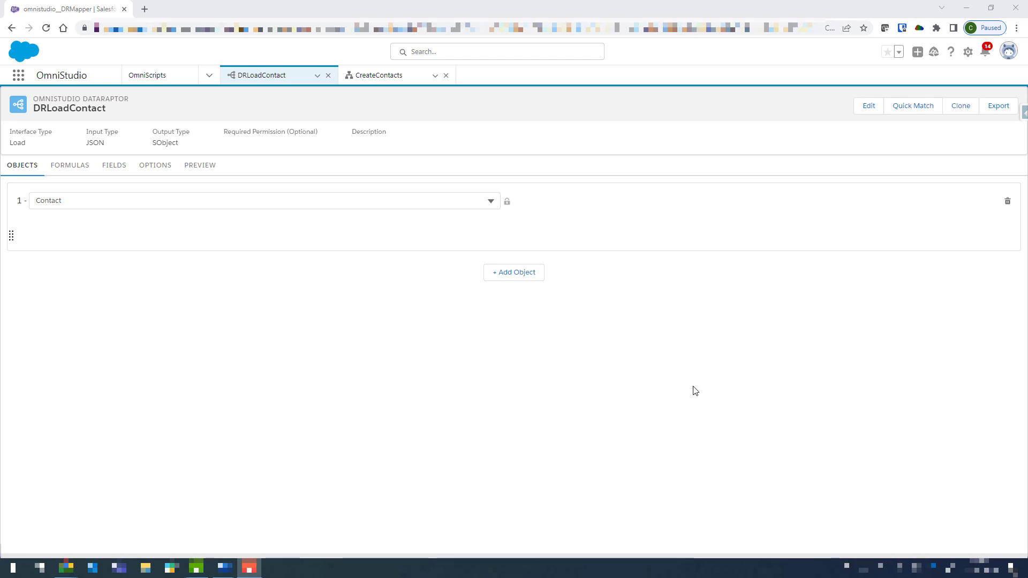
# - Open Salesforce Setup Home in a new tab from the gear icon
pyautogui.click(967, 51)
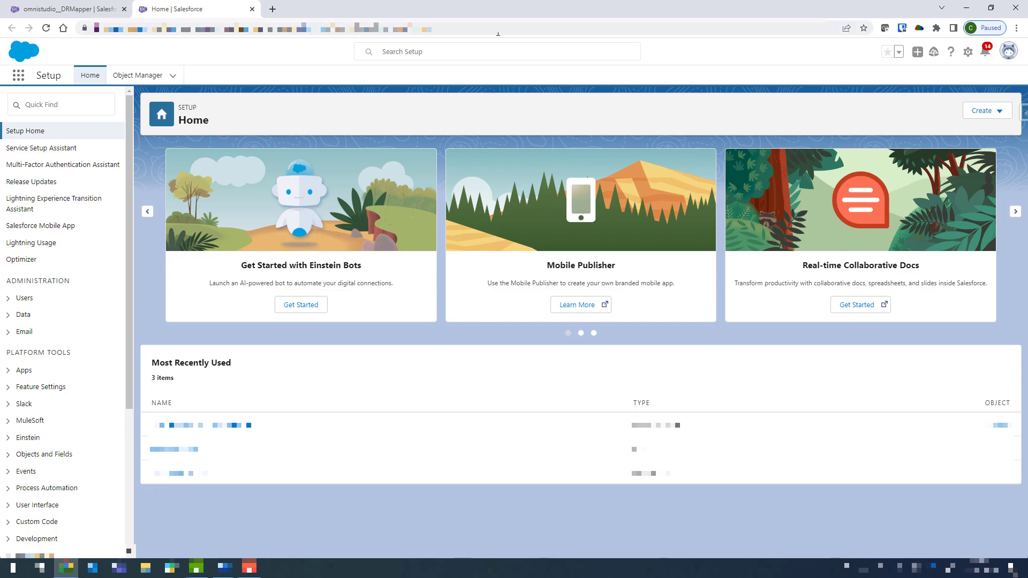
# - Find Duplicate Rules via Quick Find, deactivate the Standard Contact Duplicate Rule, and close Setup
pyautogui.click(61, 104)
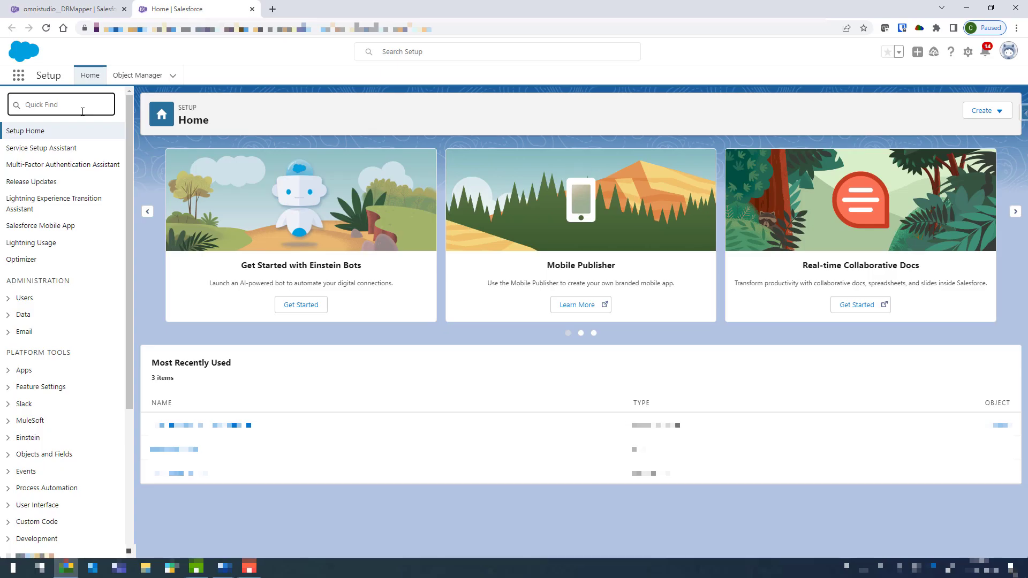
pyautogui.write('duplicate')
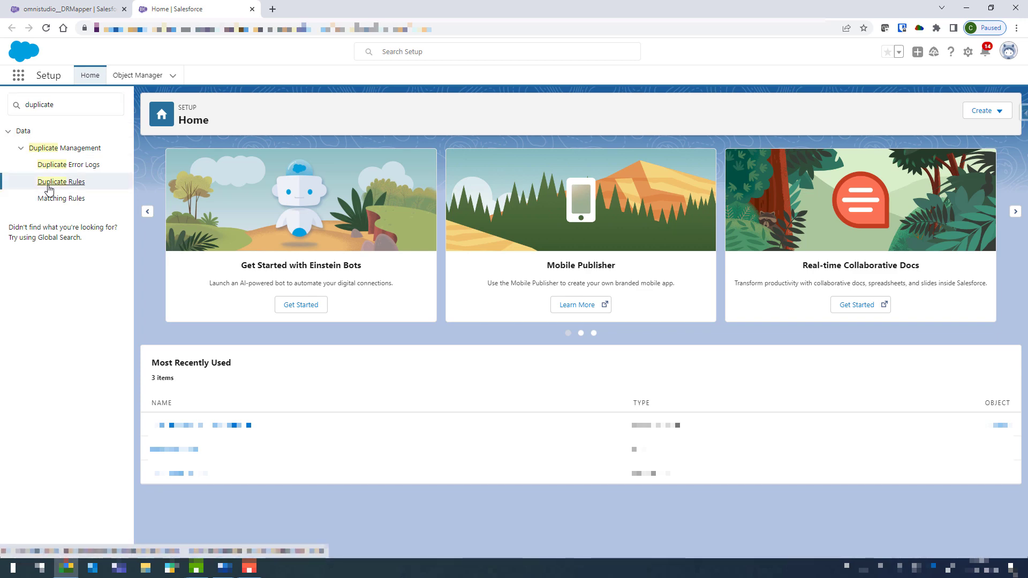
pyautogui.click(60, 182)
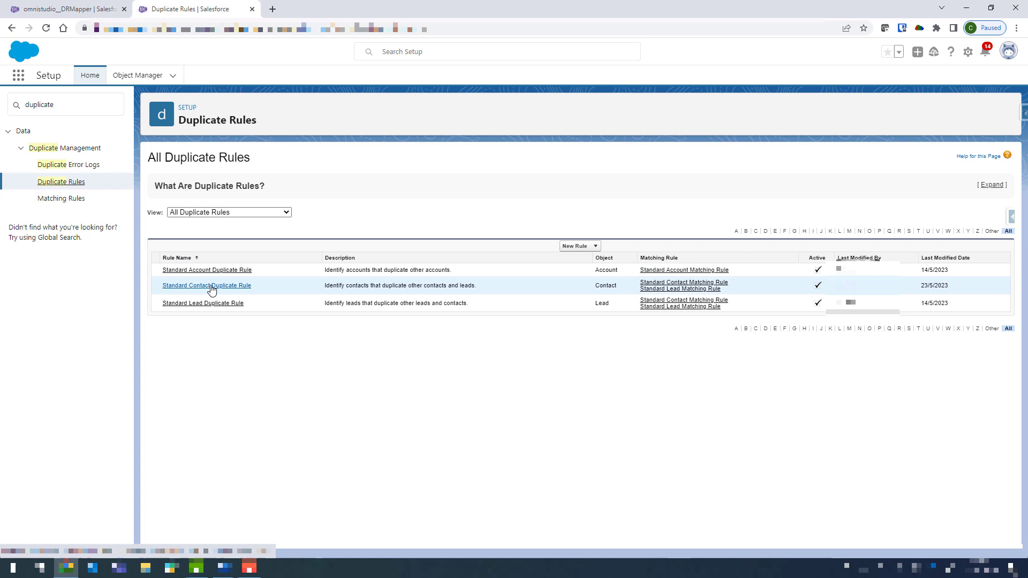
pyautogui.moveTo(201, 291)
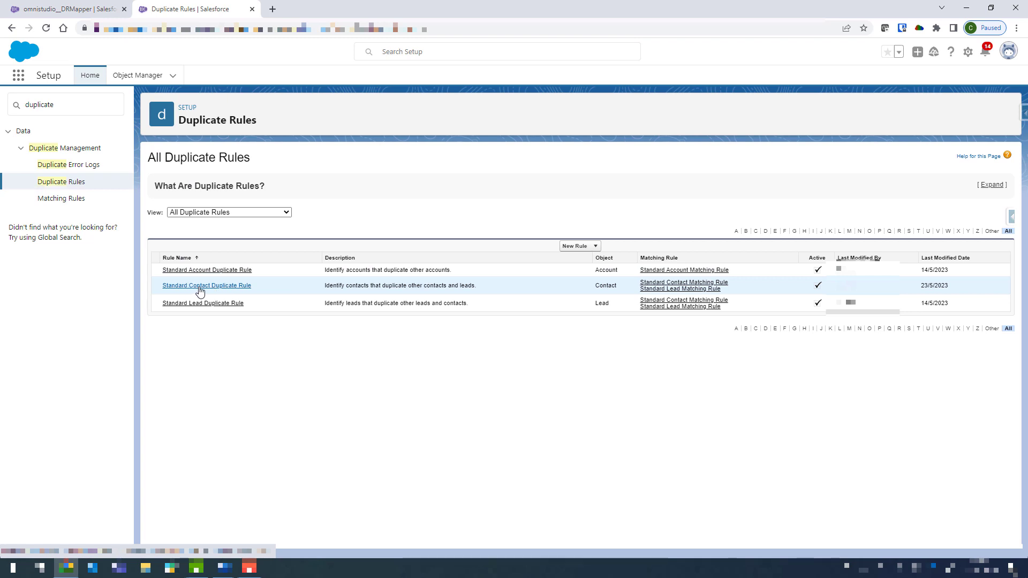
pyautogui.click(206, 285)
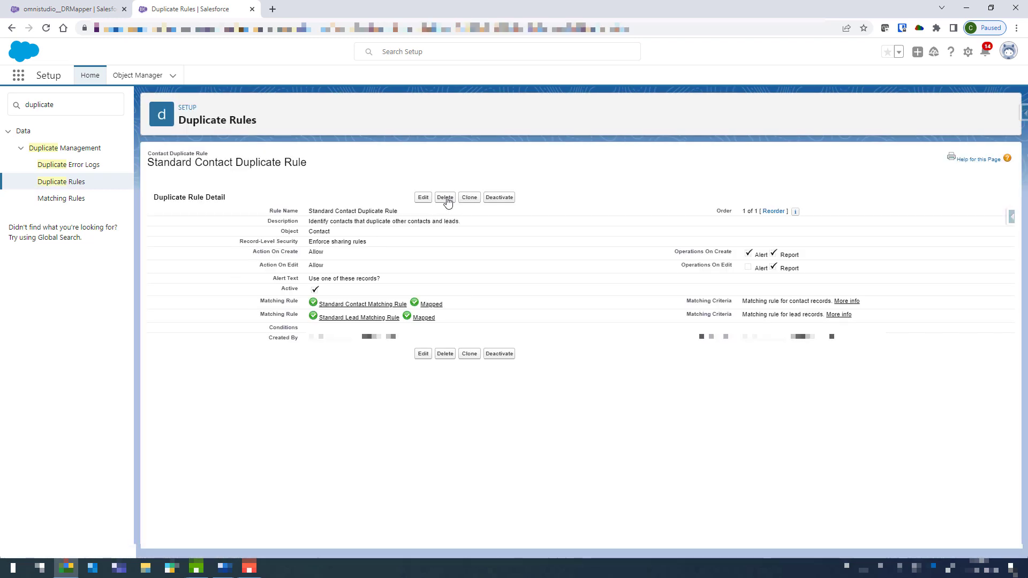
pyautogui.click(445, 197)
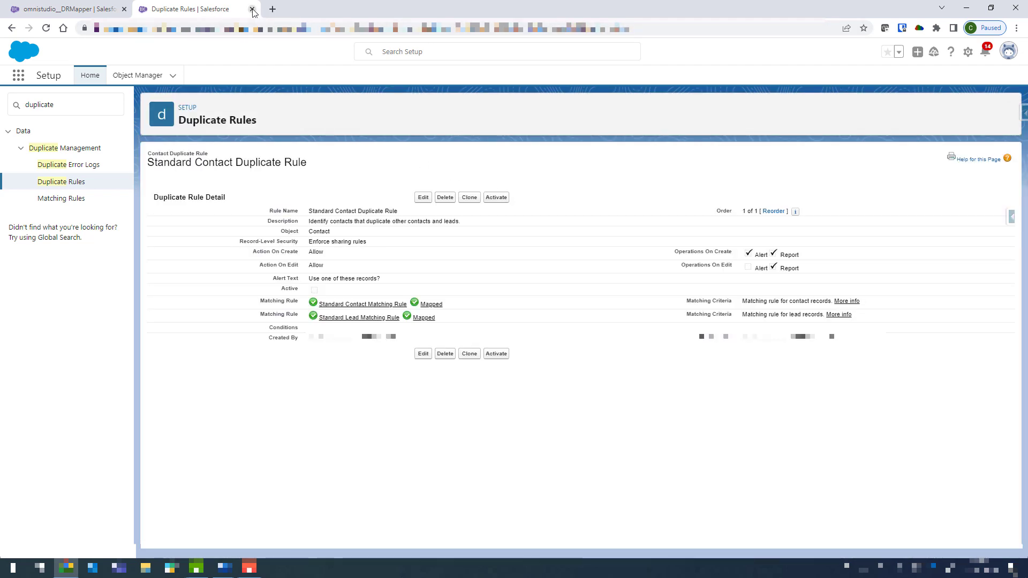
pyautogui.click(252, 10)
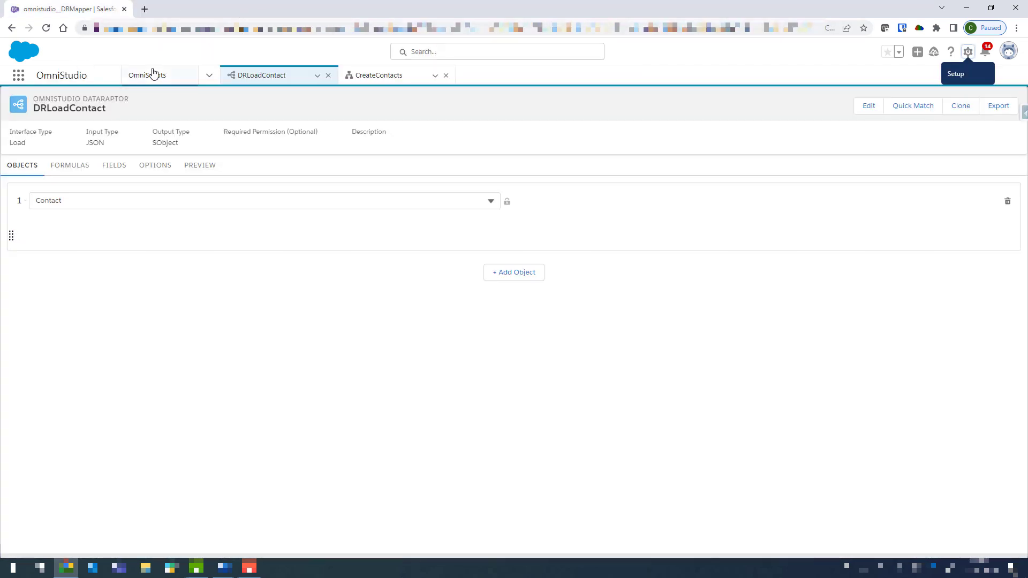
# - Navigate to the OmniStudio Integration Procedures list from the navigation dropdown
pyautogui.click(209, 75)
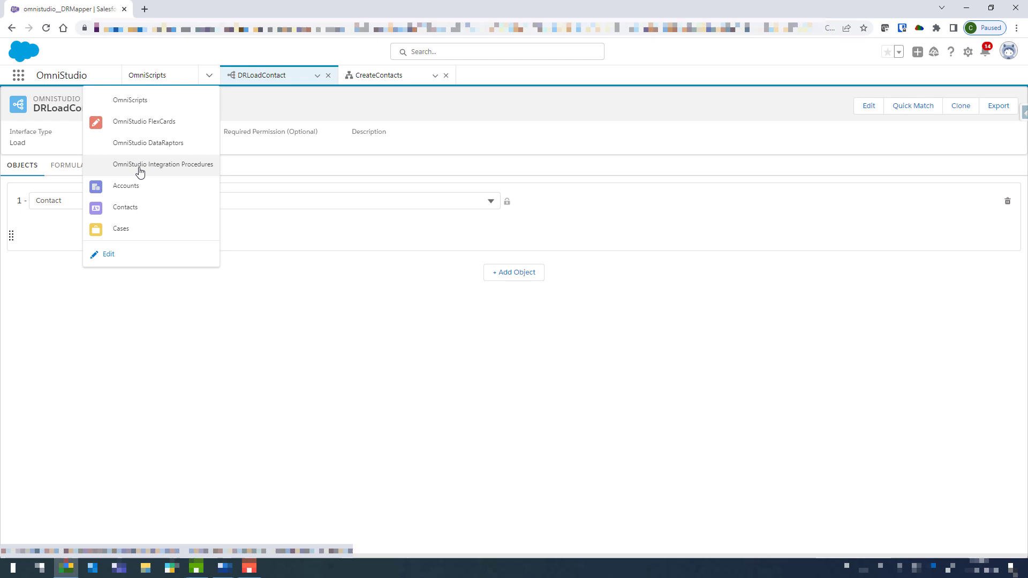
pyautogui.click(163, 163)
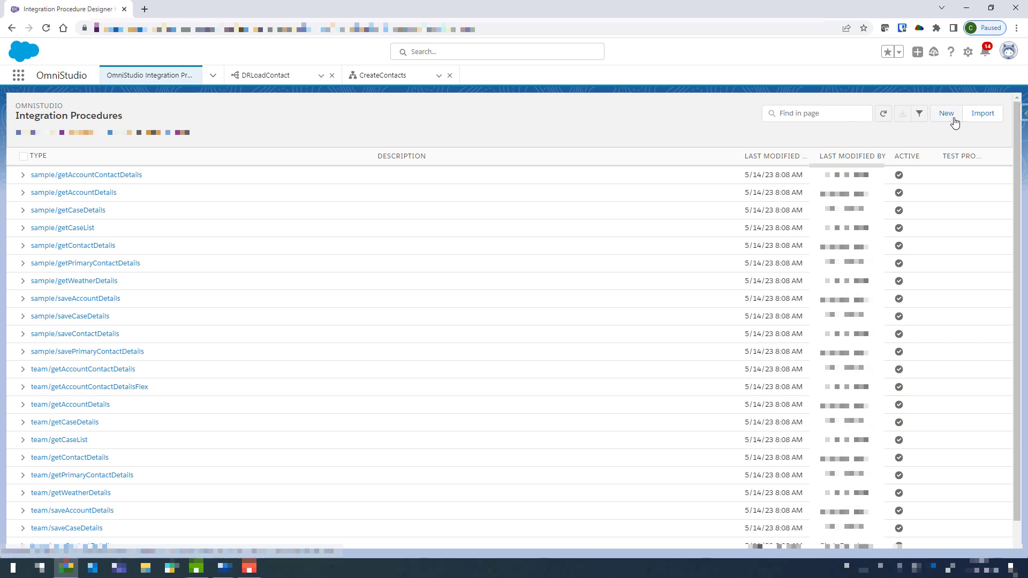
# - Create a new Integration Procedure, opening a blank designer with default settings
pyautogui.click(945, 112)
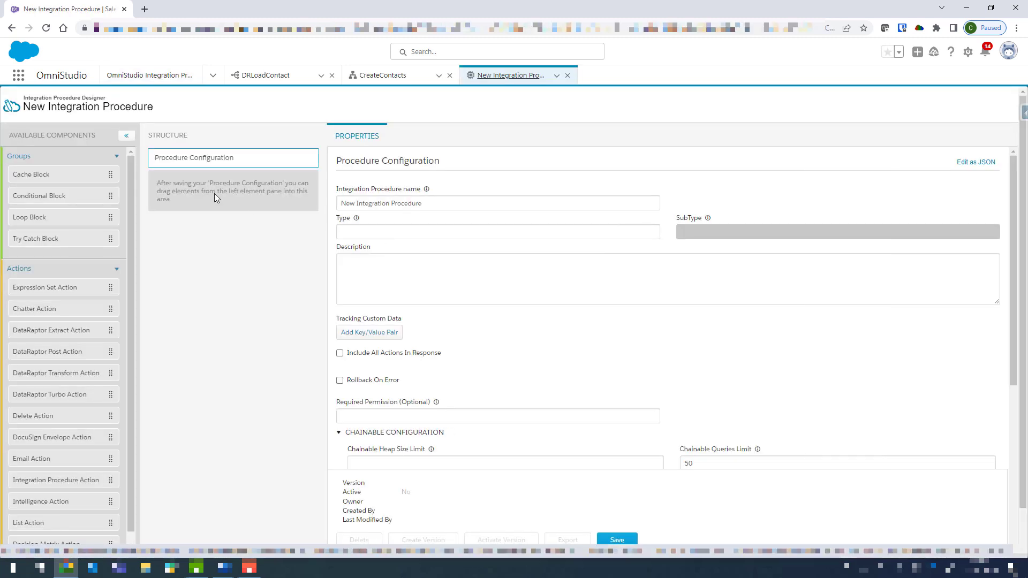
pyautogui.moveTo(56, 125)
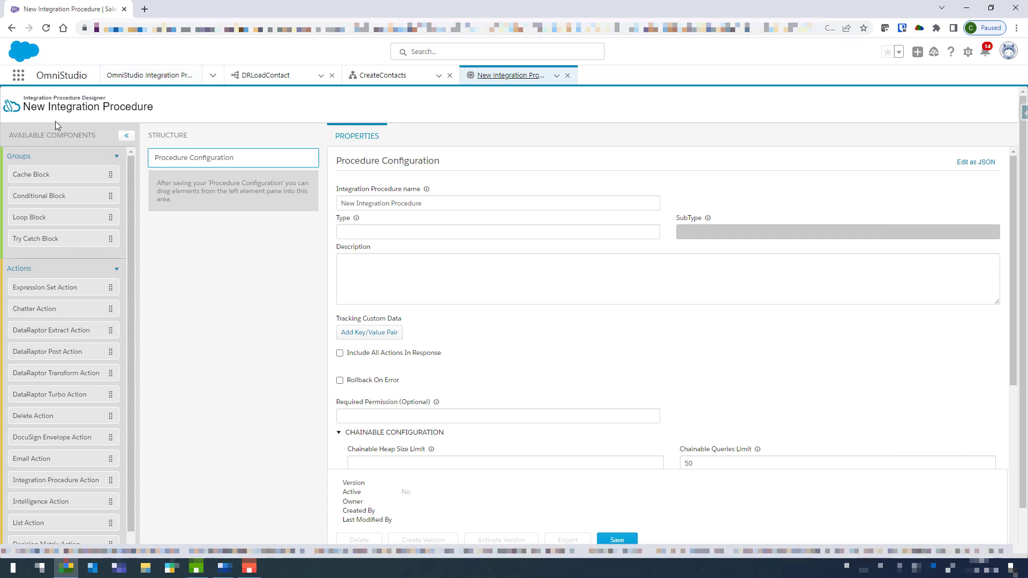
pyautogui.moveTo(90, 268)
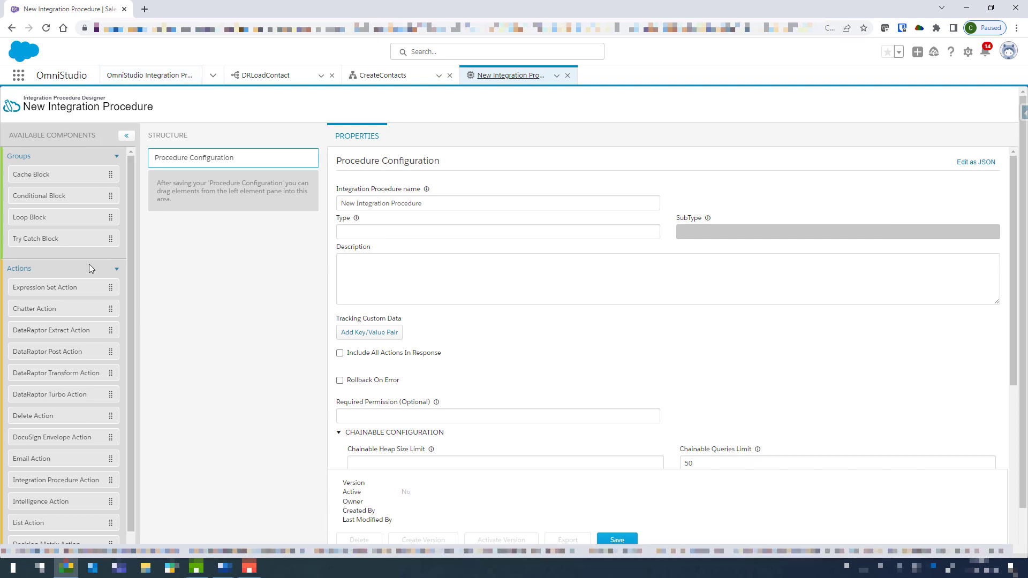
pyautogui.moveTo(46, 249)
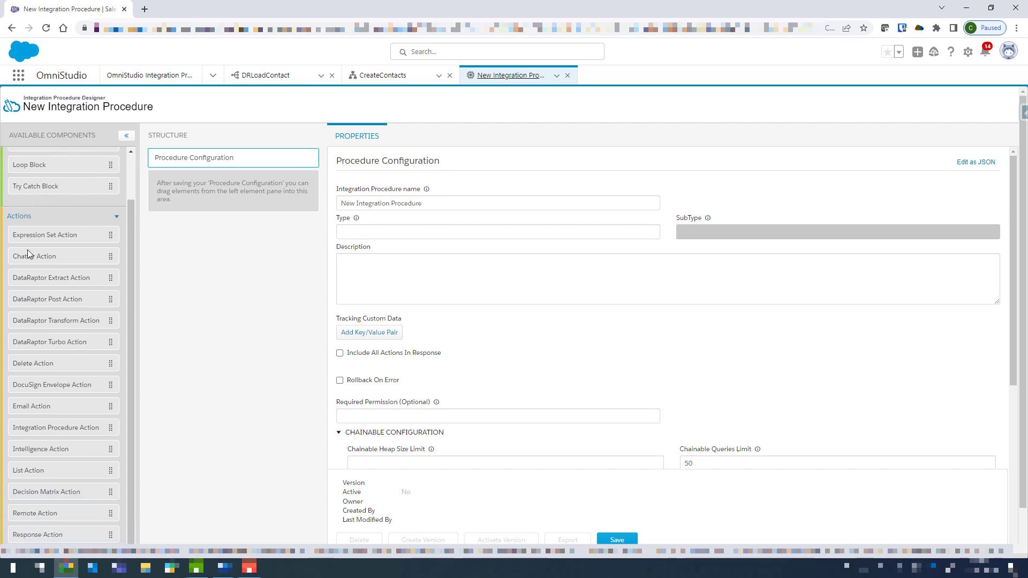
pyautogui.scroll(-3)
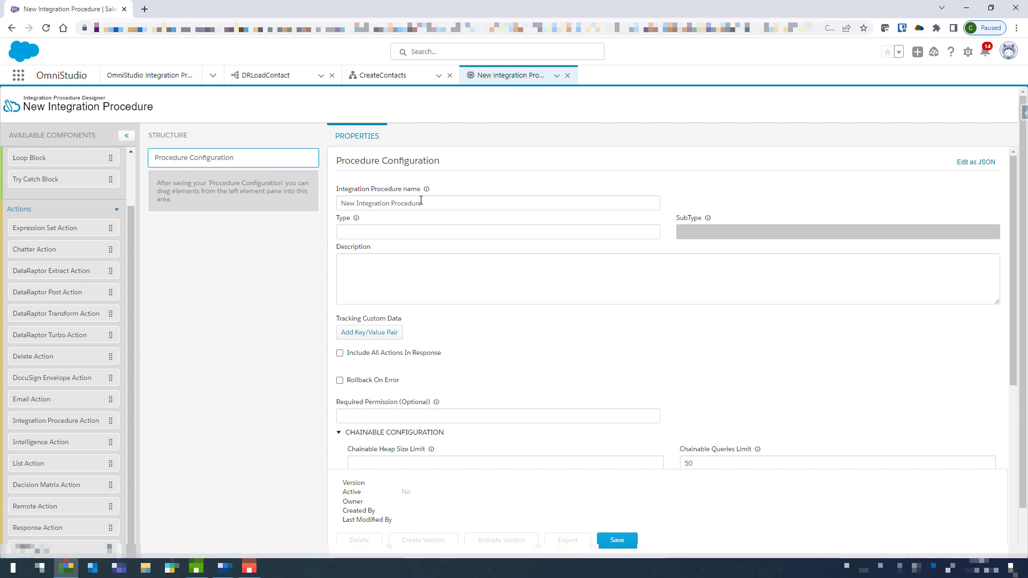
pyautogui.moveTo(341, 175)
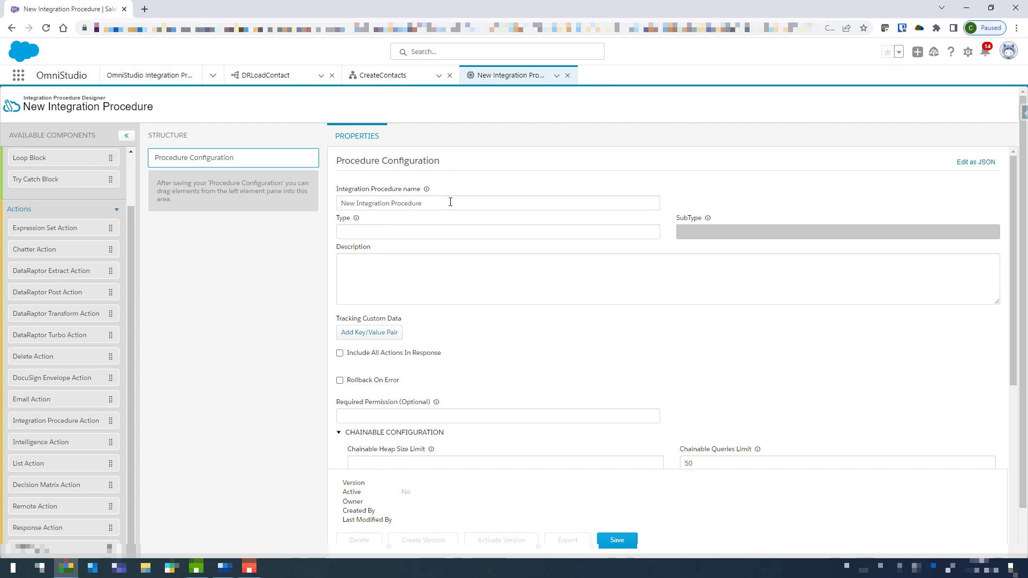
# - Name the procedure IPContacts with type 'sample' and subtype 'Contact', then save it
pyautogui.write('IPContacts')
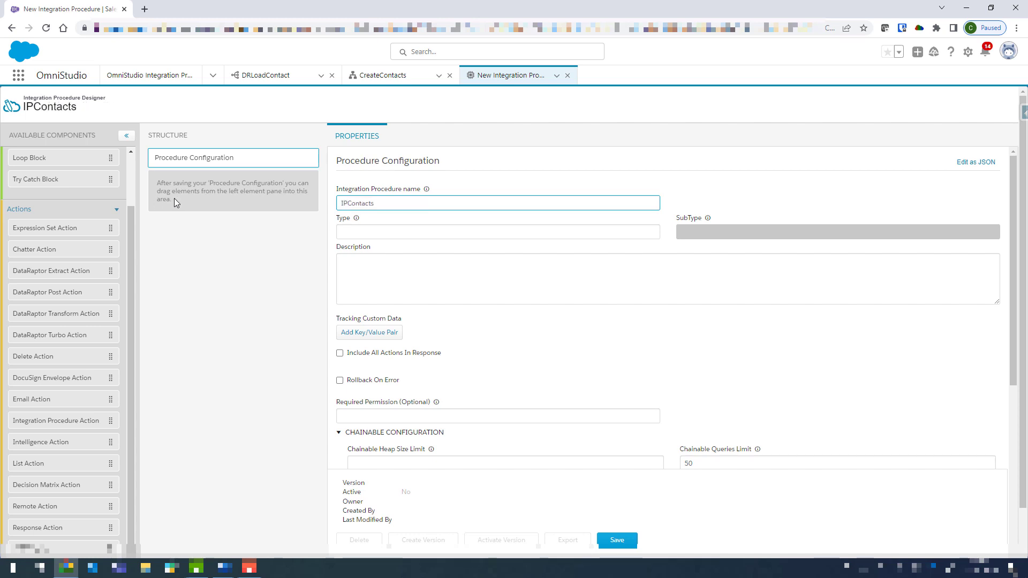
pyautogui.click(497, 232)
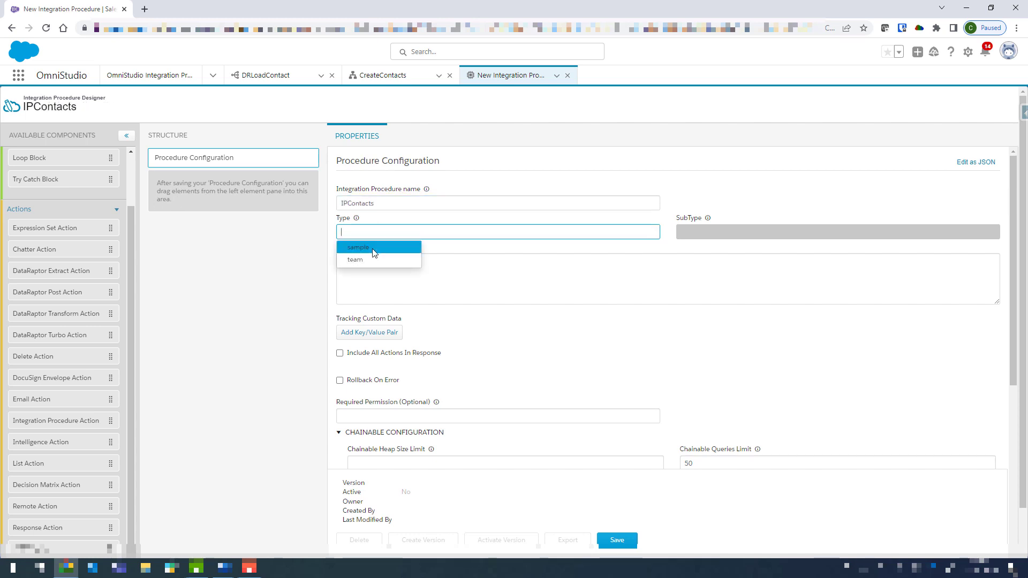
pyautogui.click(358, 247)
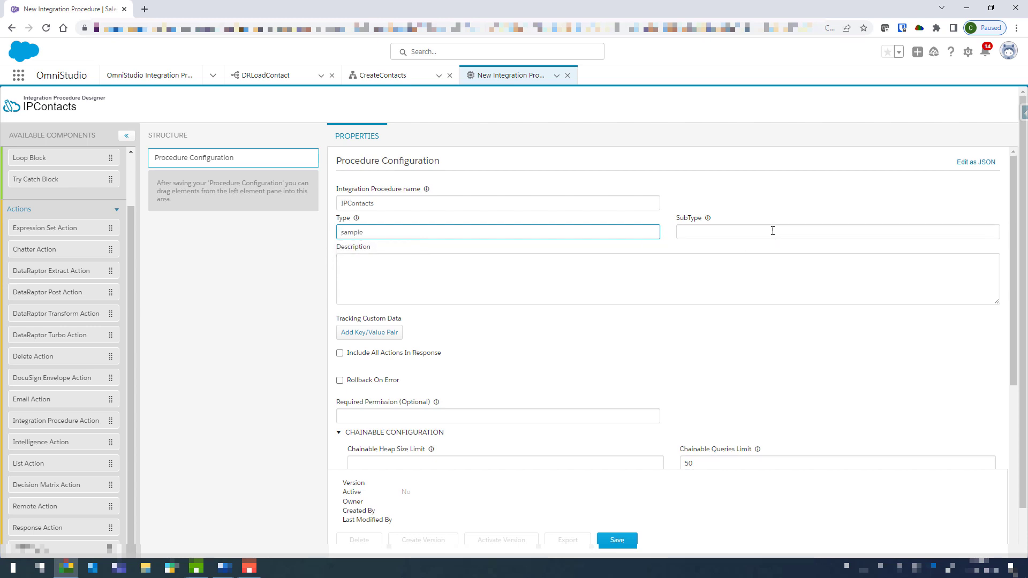
pyautogui.write('Contact')
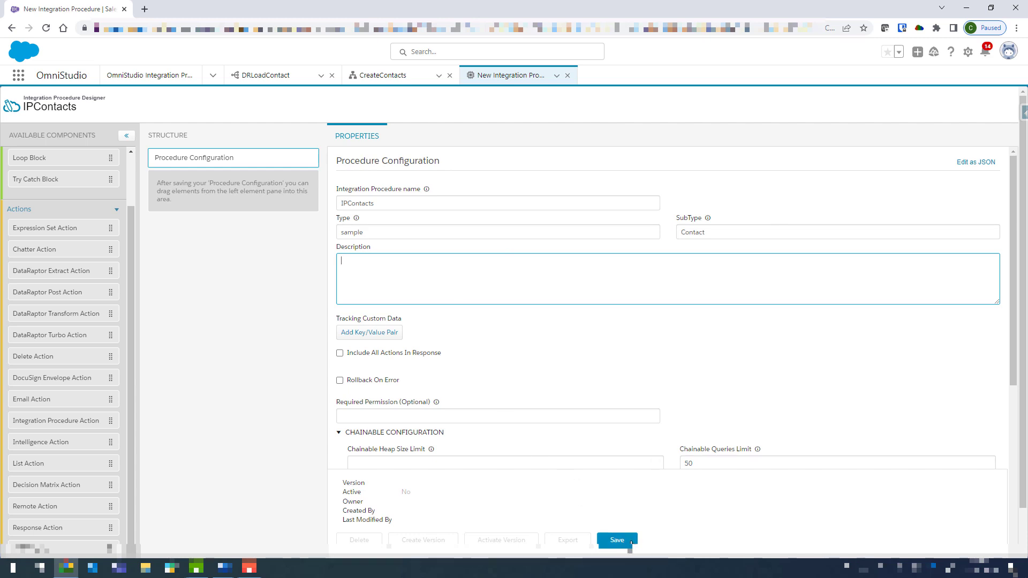
pyautogui.click(615, 539)
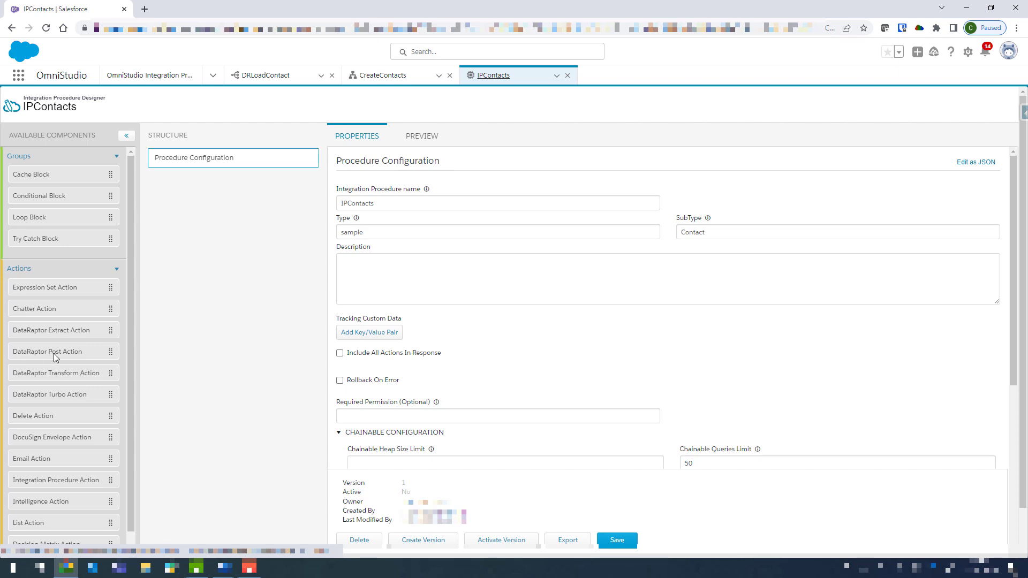
# - Add a DataRaptor Post Action using DRLoadContact and rename the element DRLoadContact
pyautogui.moveTo(47, 351); pyautogui.dragTo(225, 188)
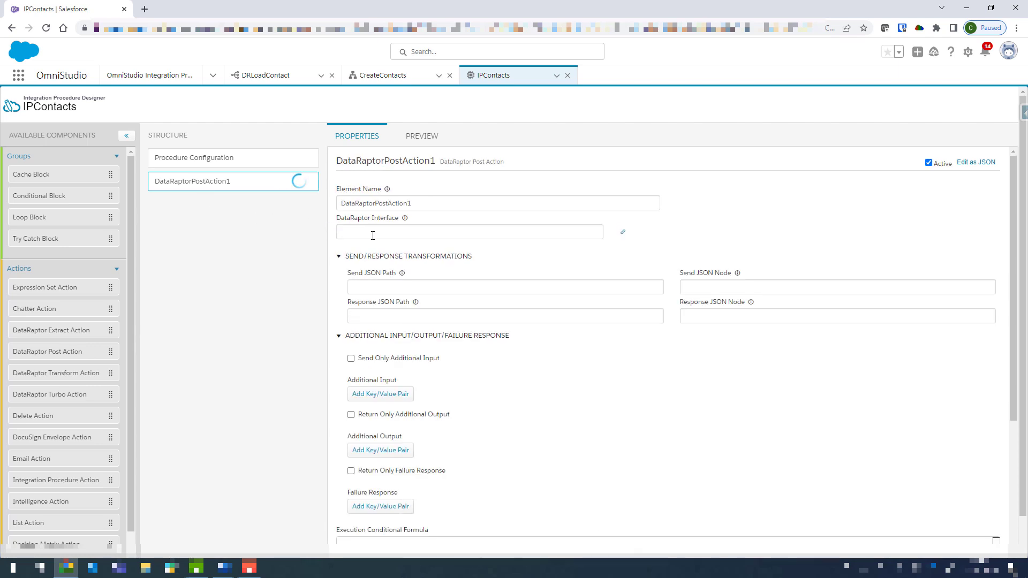
pyautogui.click(469, 231)
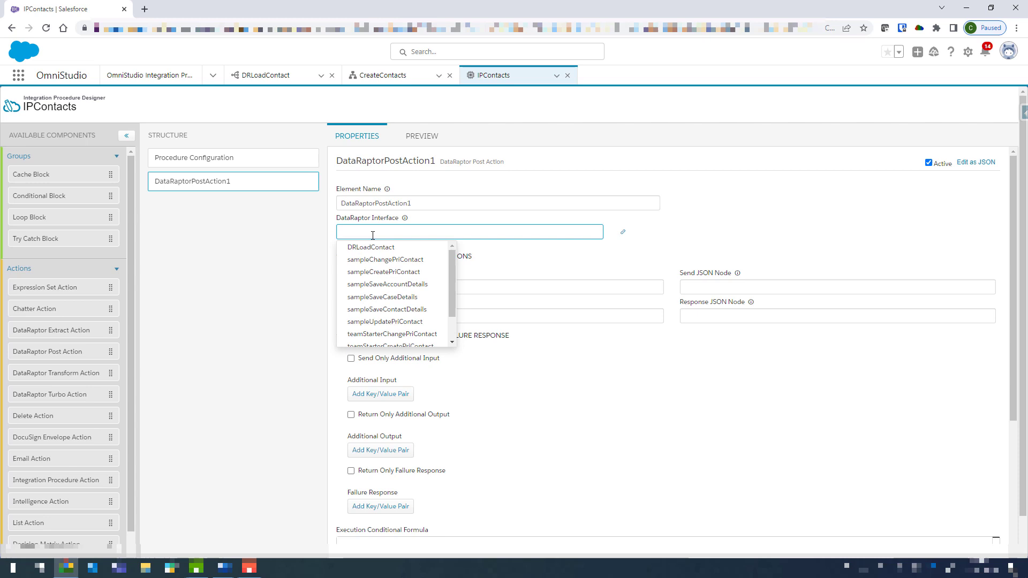
pyautogui.click(371, 247)
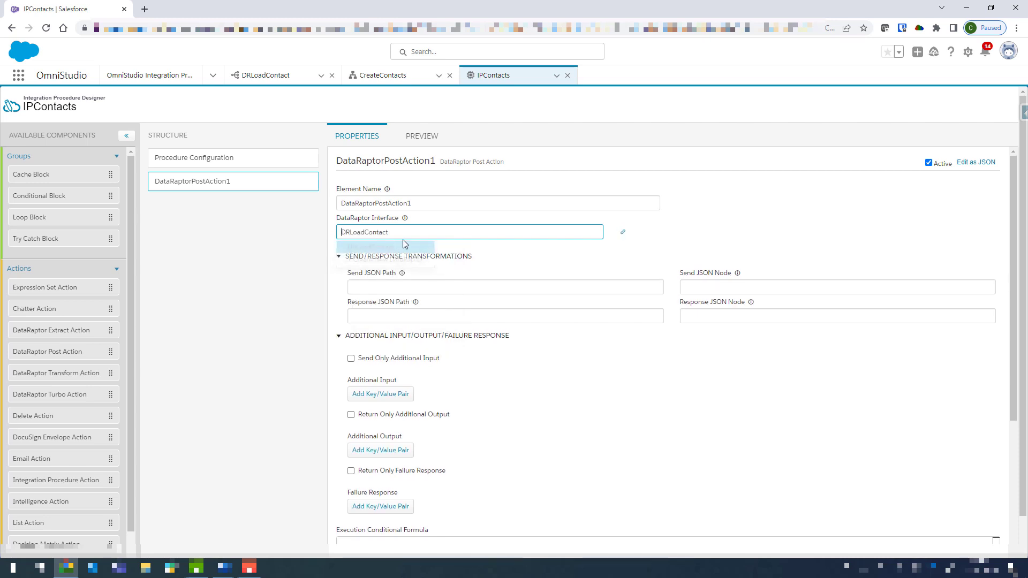
pyautogui.click(469, 231)
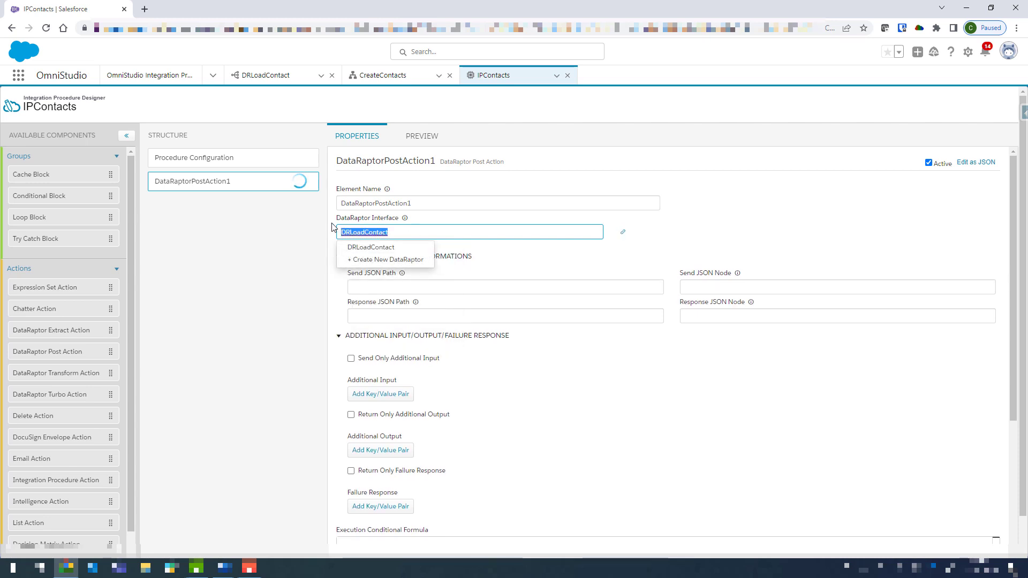
pyautogui.click(372, 247)
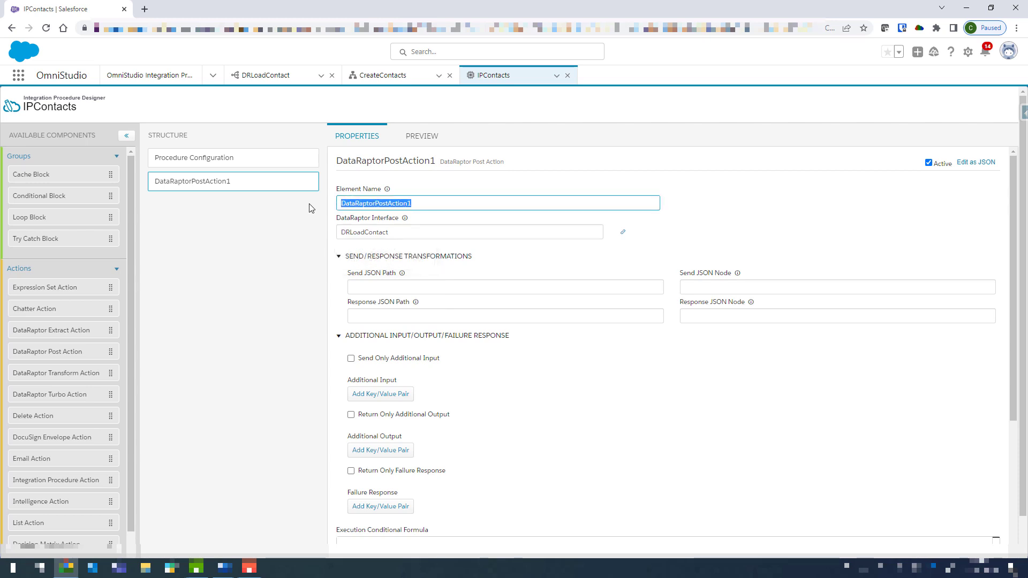
pyautogui.write('DRLoadContact')
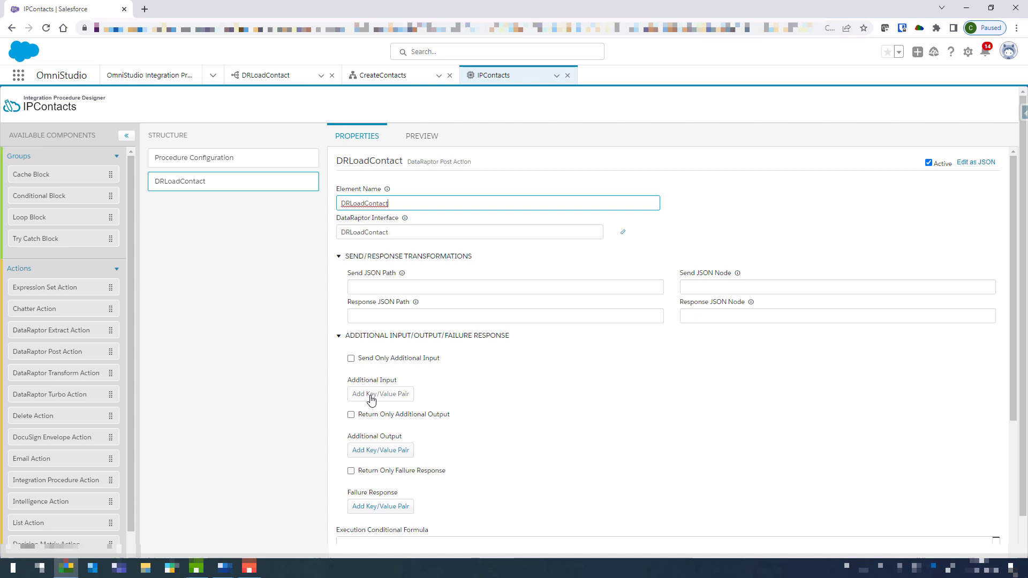
# - Add an Additional Input keyed fFirstName, matching the DRLoadContact DataRaptor's field names
pyautogui.click(381, 394)
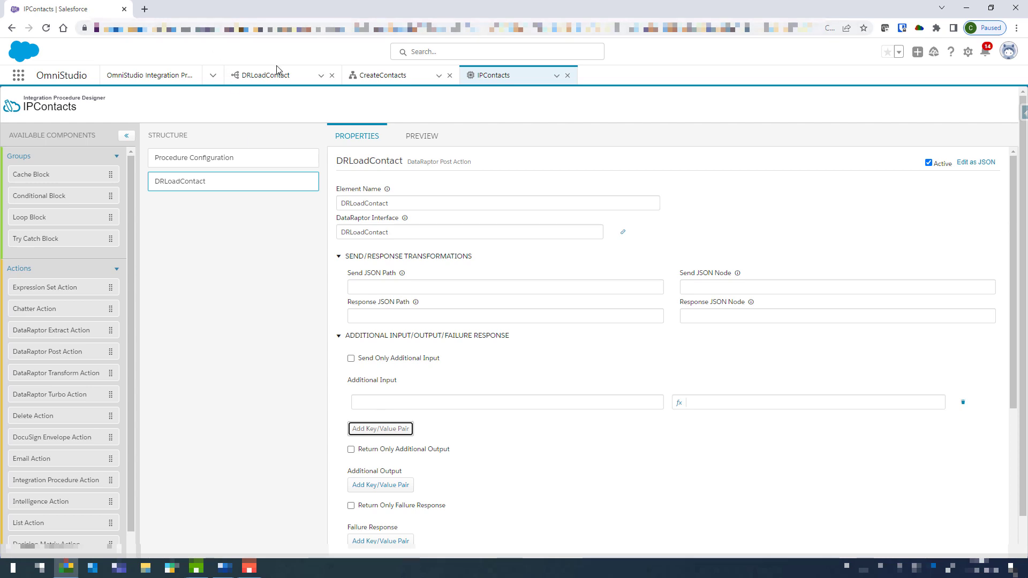
pyautogui.click(264, 75)
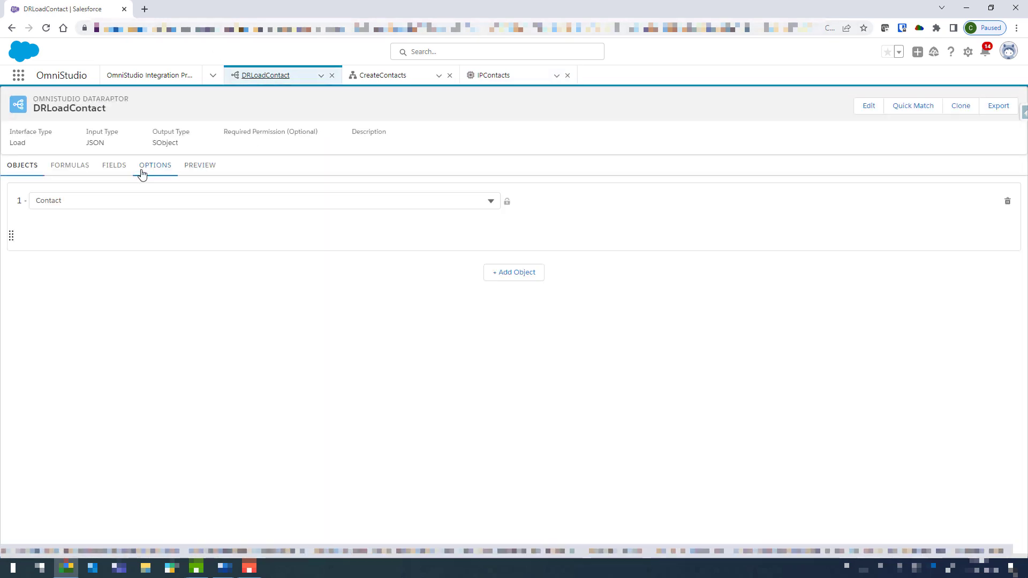
pyautogui.click(114, 165)
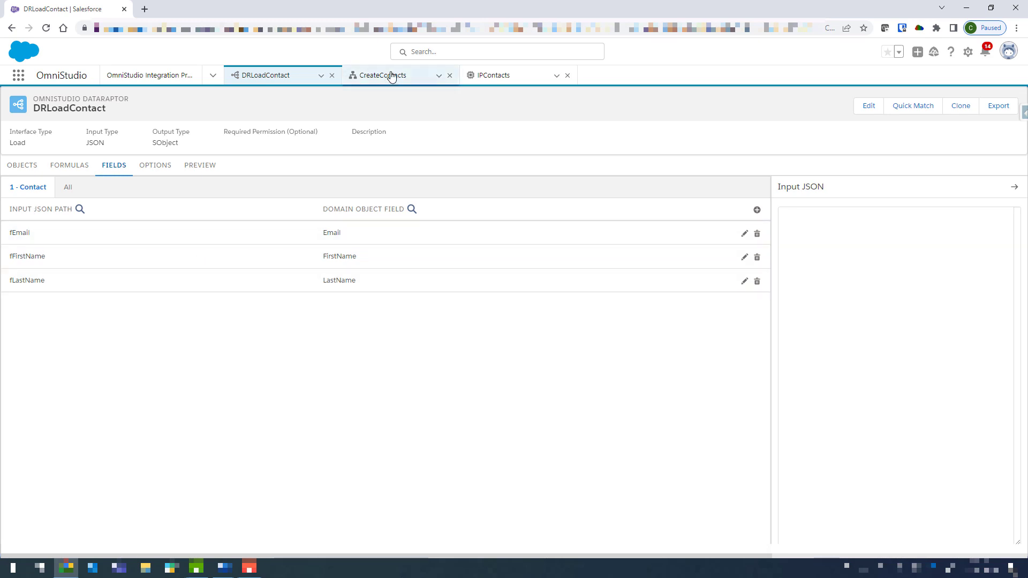
pyautogui.click(493, 75)
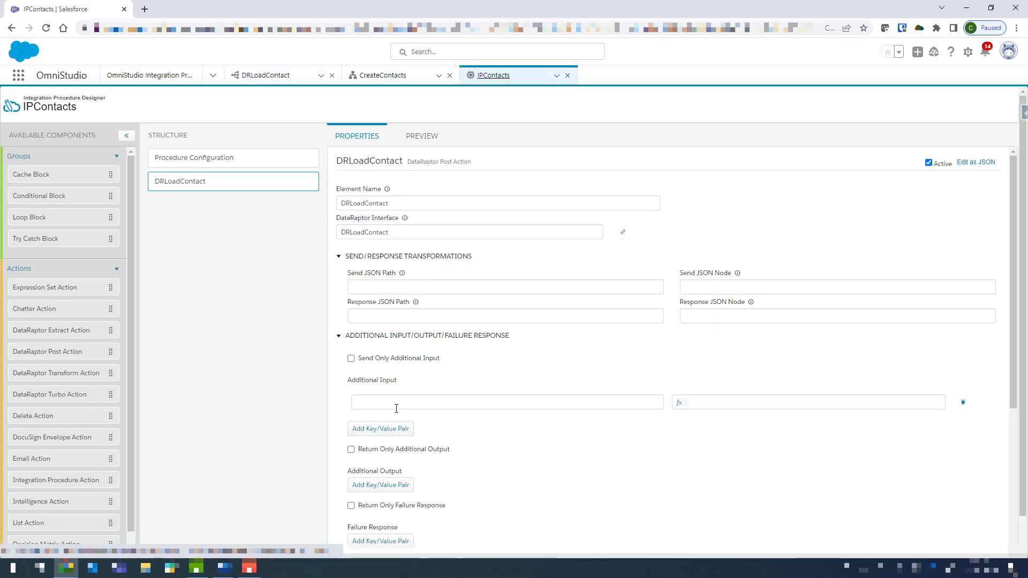
pyautogui.click(507, 402)
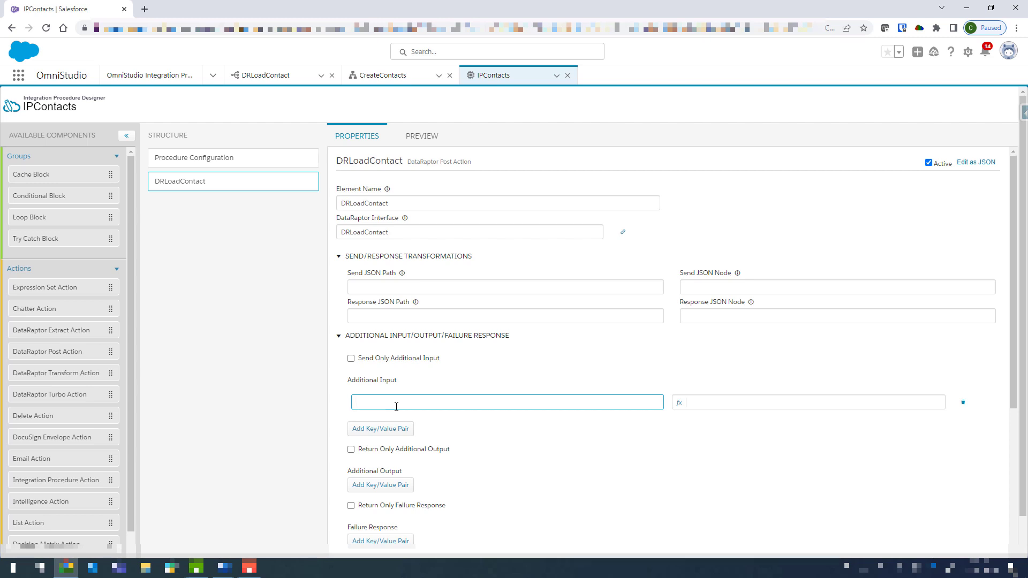
pyautogui.write('fFirstName')
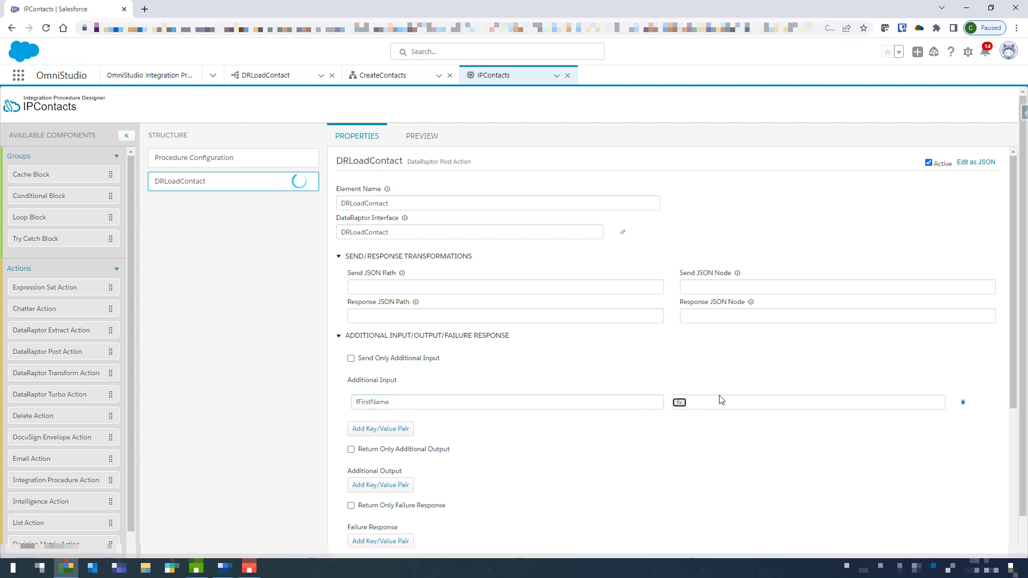
pyautogui.click(816, 401)
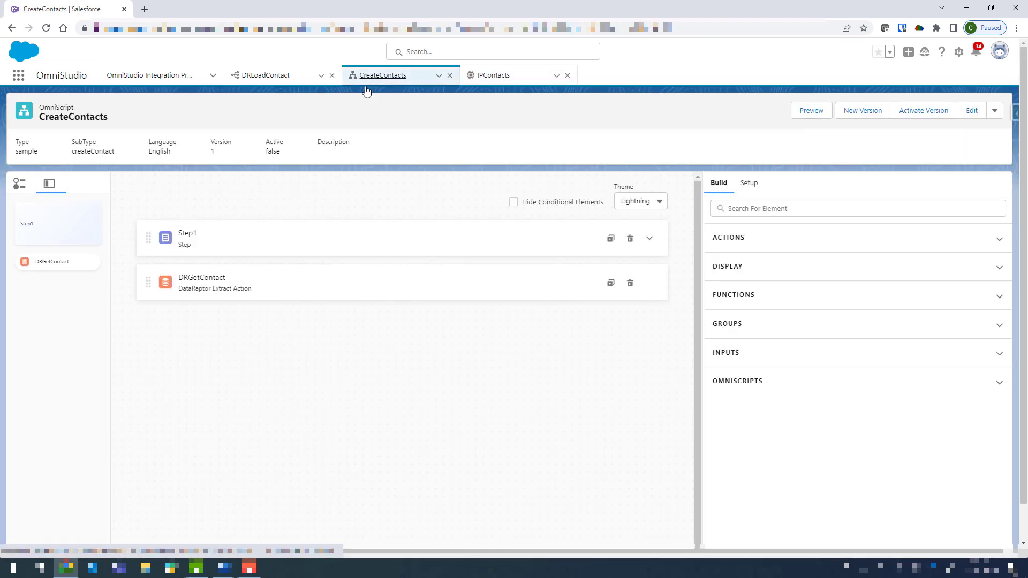
# - Check that Step1's First name input is named firstName in CreateContacts, then return to IPContacts
pyautogui.click(187, 233)
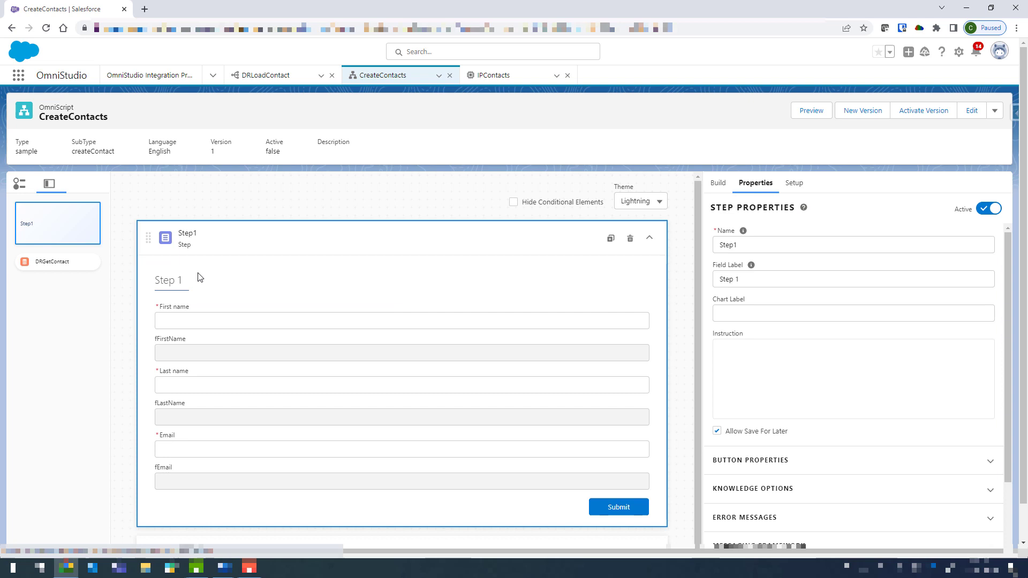
pyautogui.click(401, 320)
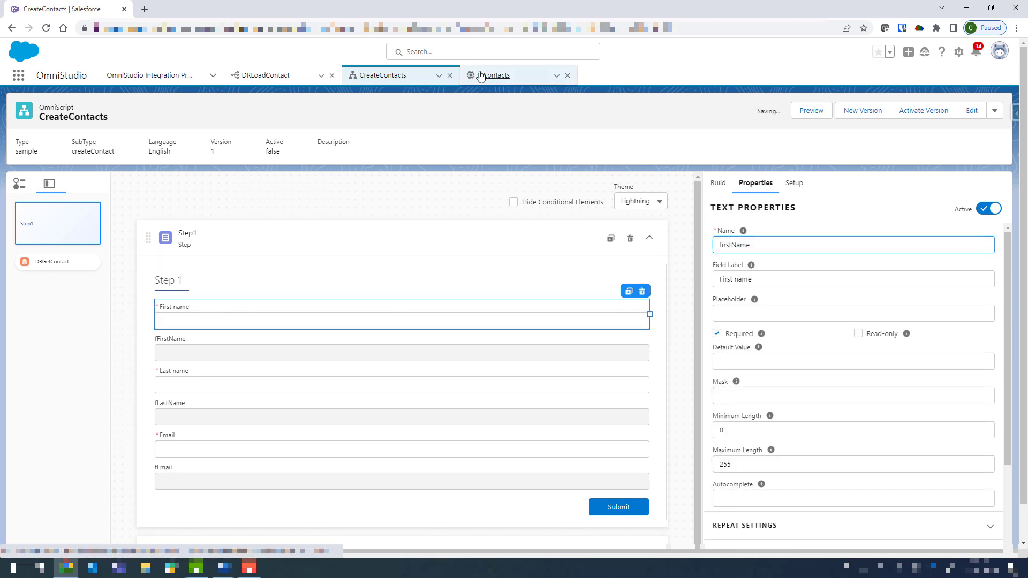
pyautogui.click(492, 75)
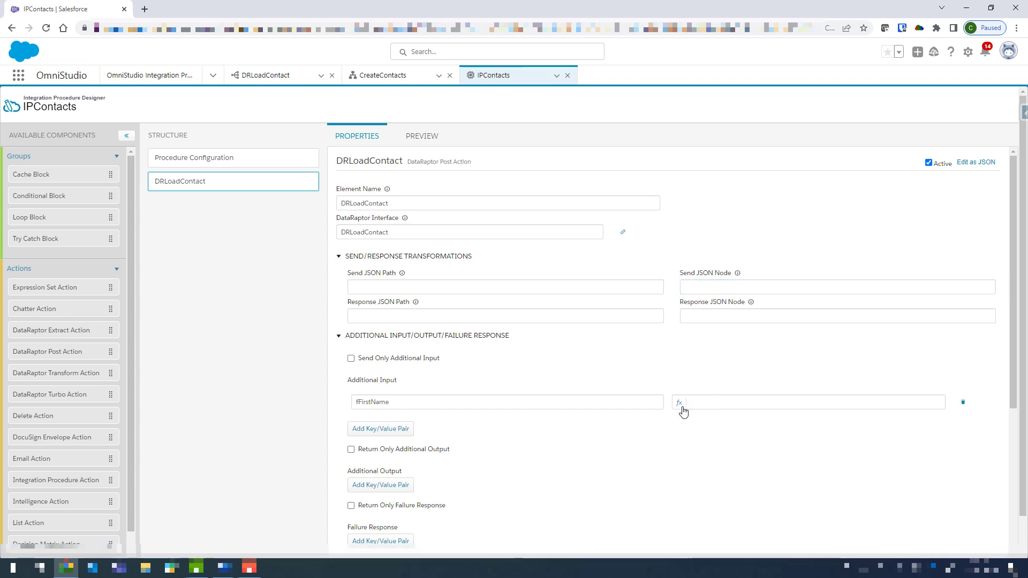
# - Map fFirstName, fLastName and fEmail to =Step1:fFirstName, =Step1:fLastName and =Step1:fEmail
pyautogui.click(679, 402)
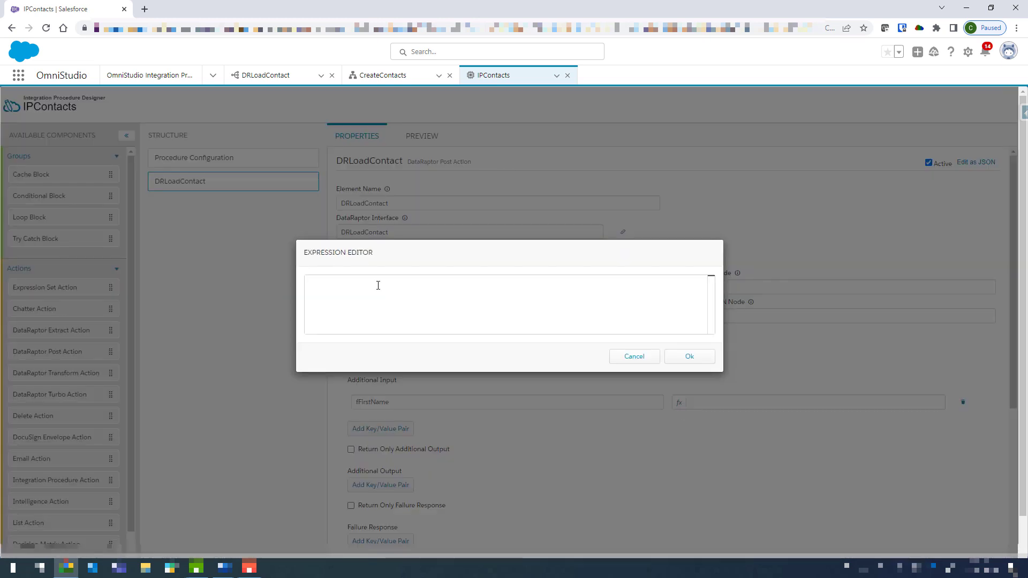
pyautogui.write('Step1:')
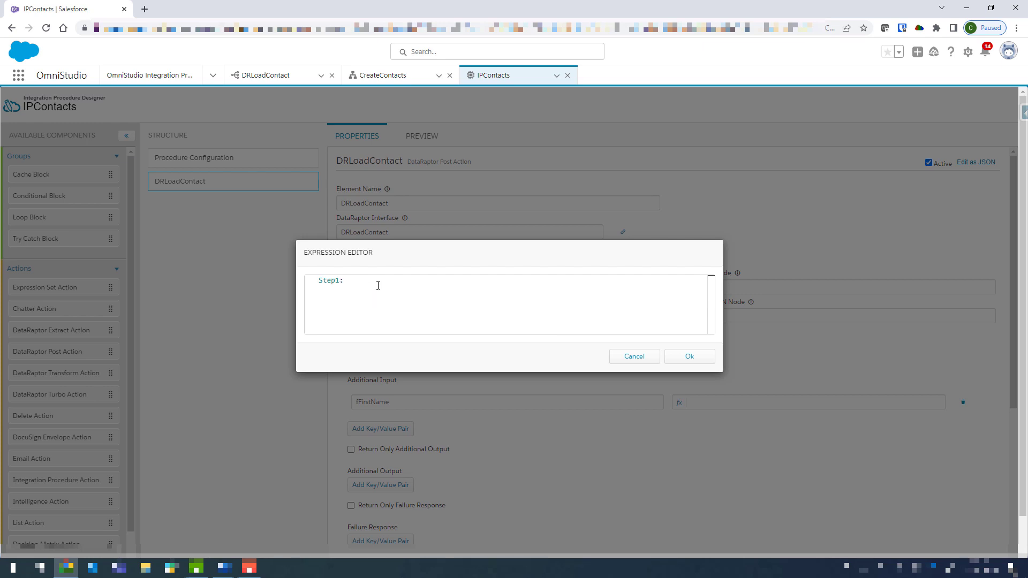
pyautogui.write('firstName')
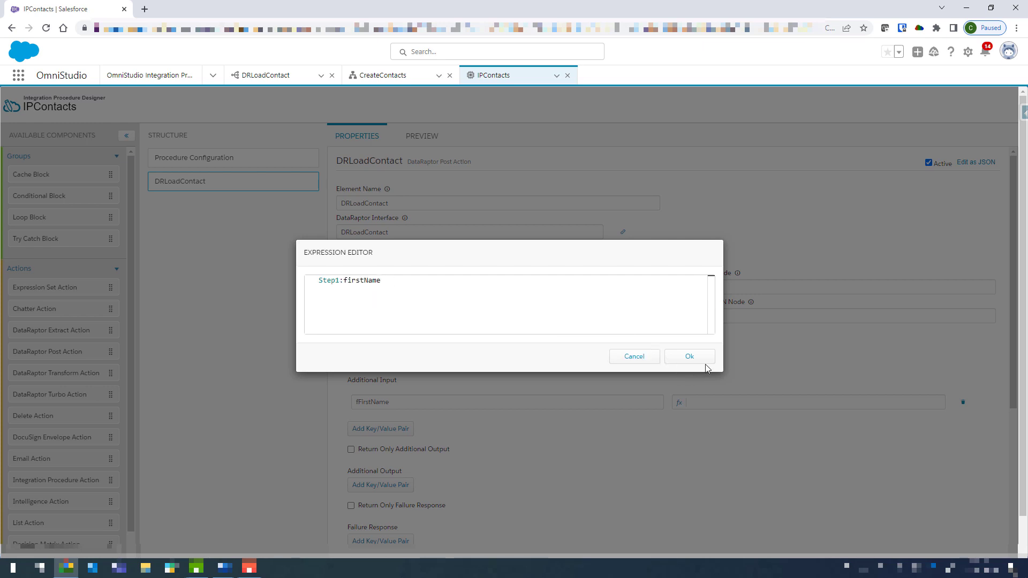
pyautogui.click(688, 355)
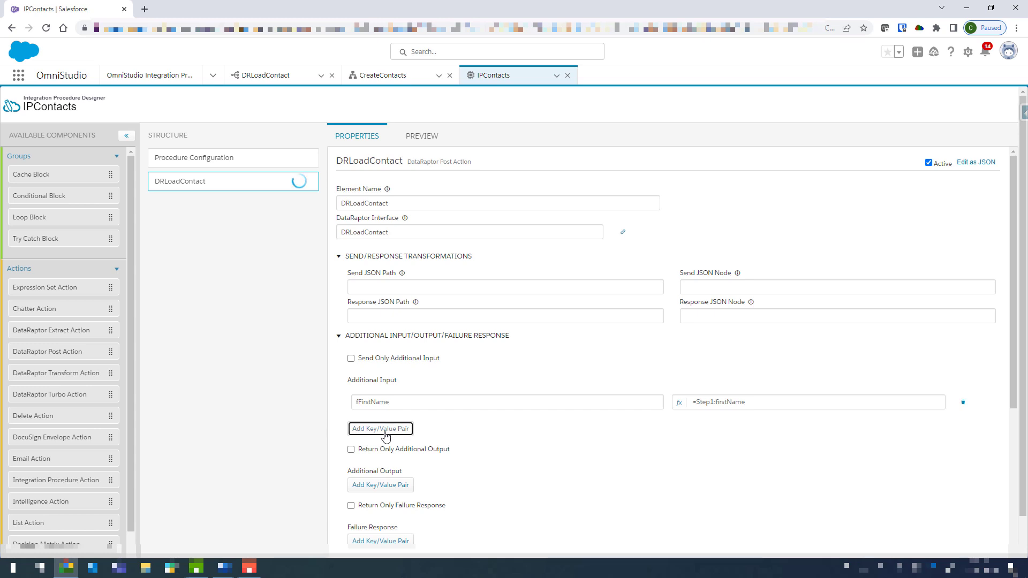
pyautogui.write('fLastName')
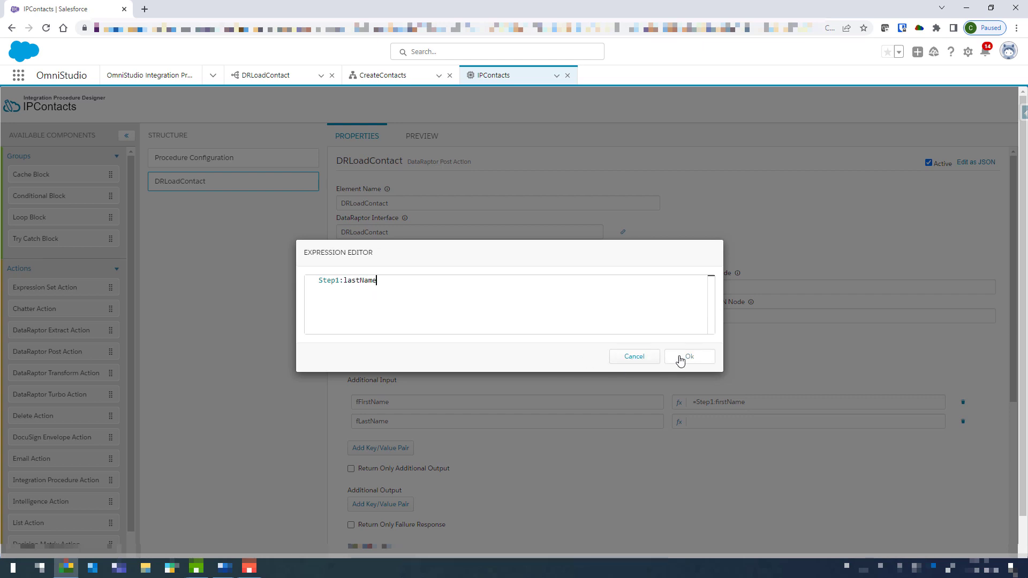
pyautogui.click(688, 355)
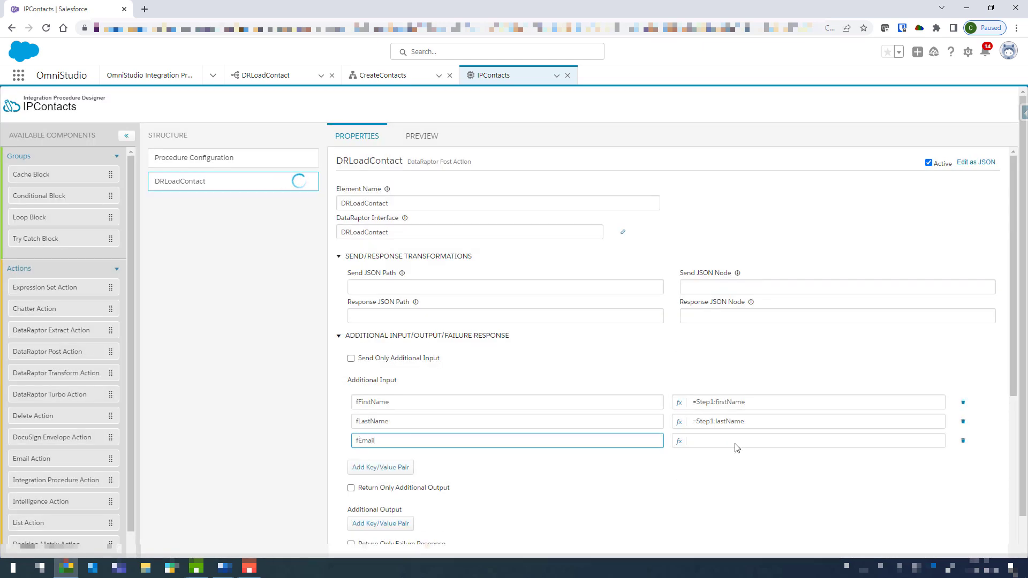
pyautogui.click(679, 440)
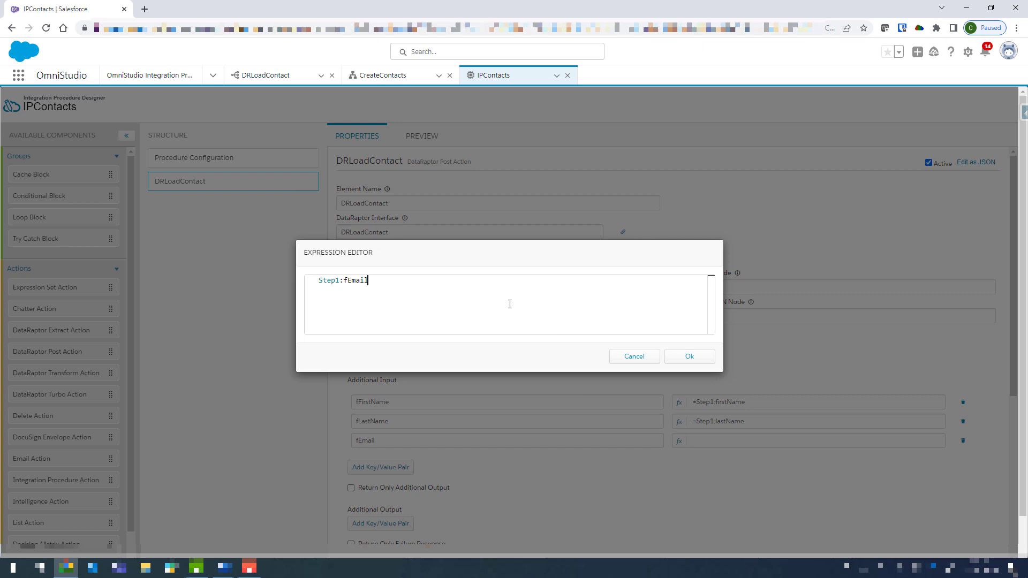
pyautogui.click(689, 355)
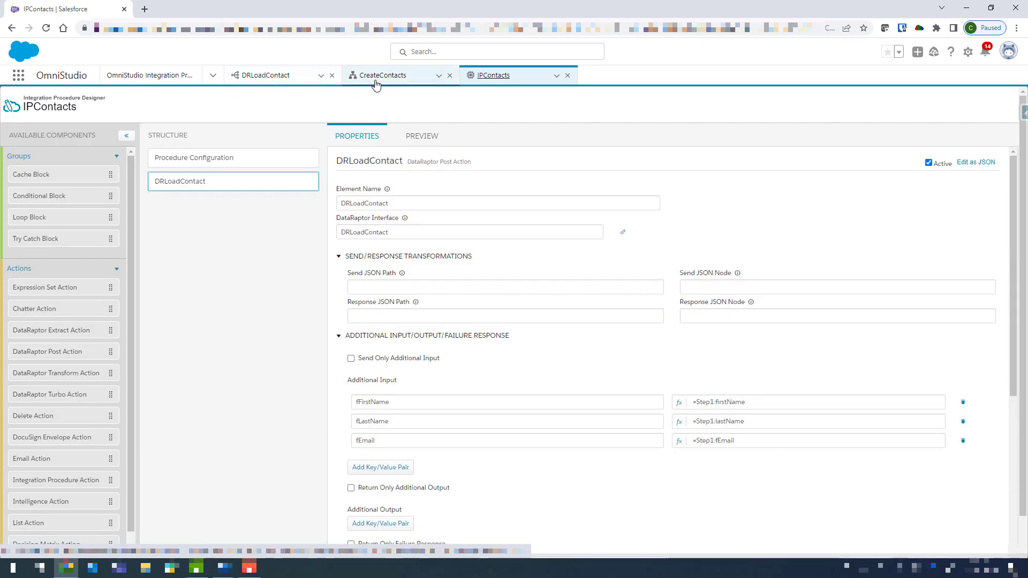
# - Cross-check the CreateContacts OmniScript and reopen the fFirstName value expression
pyautogui.click(384, 75)
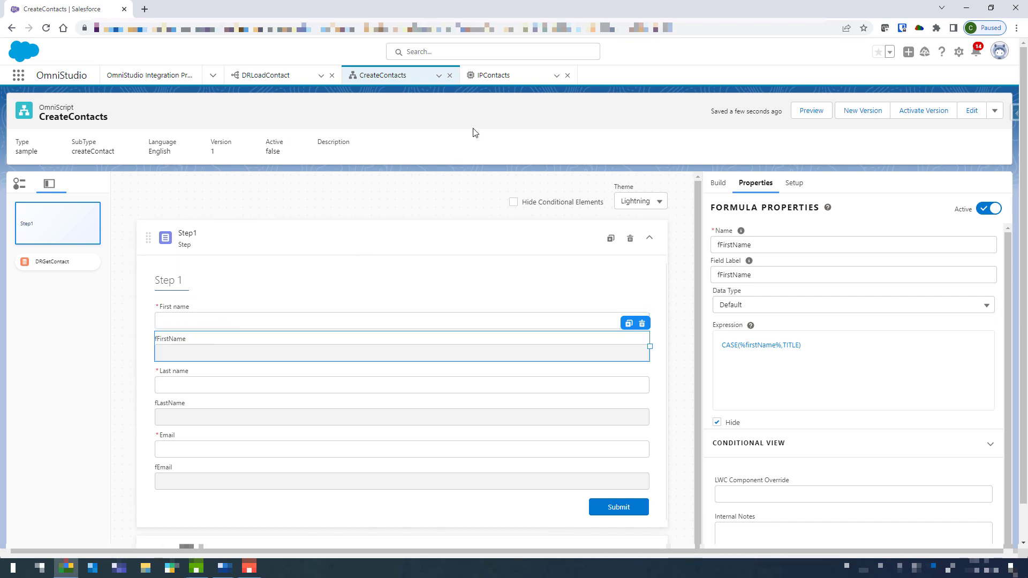
pyautogui.click(852, 274)
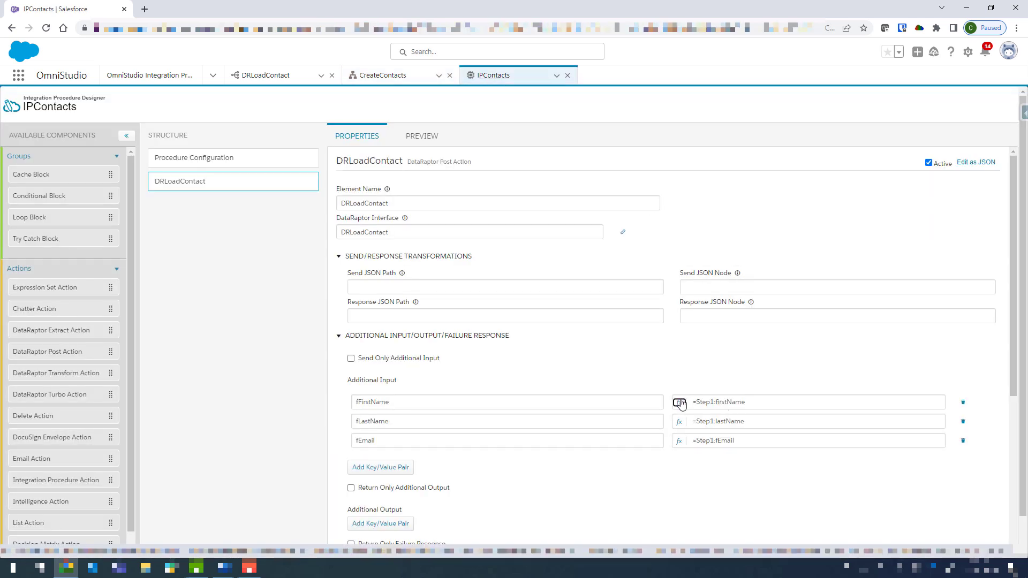
pyautogui.click(679, 401)
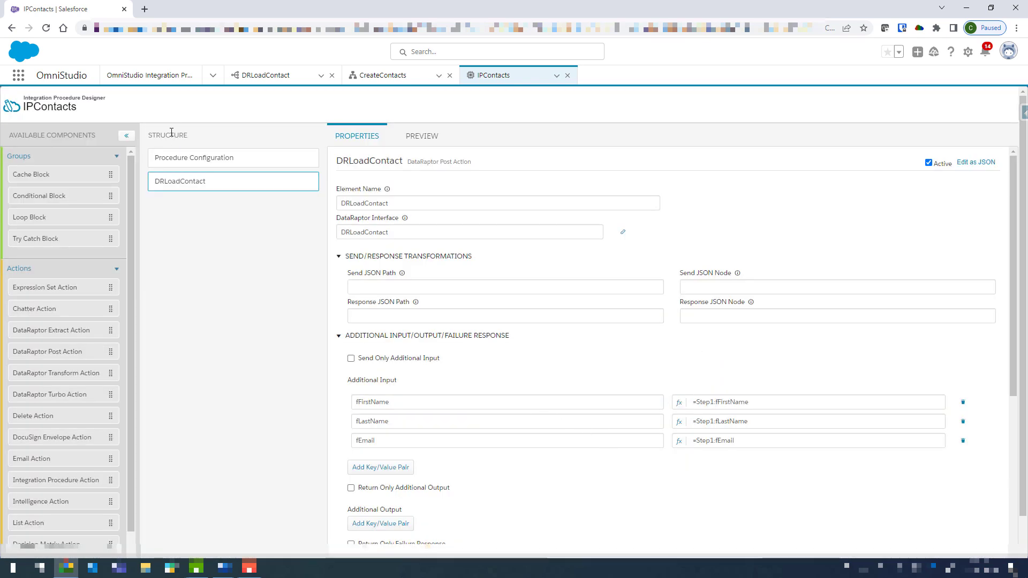
# - Save IPContacts and switch the CreateContacts OmniScript into Preview mode
pyautogui.click(194, 157)
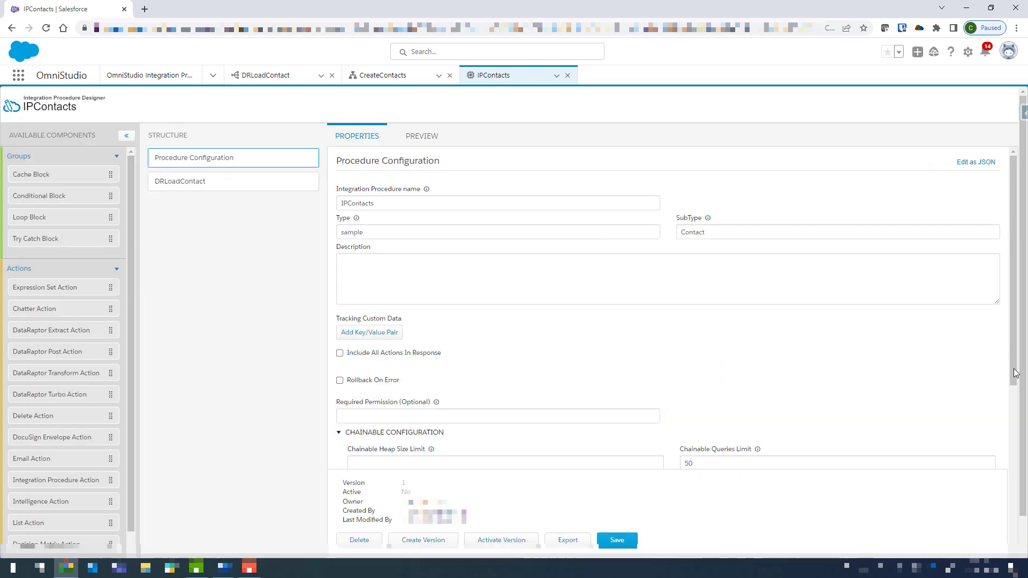
pyautogui.click(616, 539)
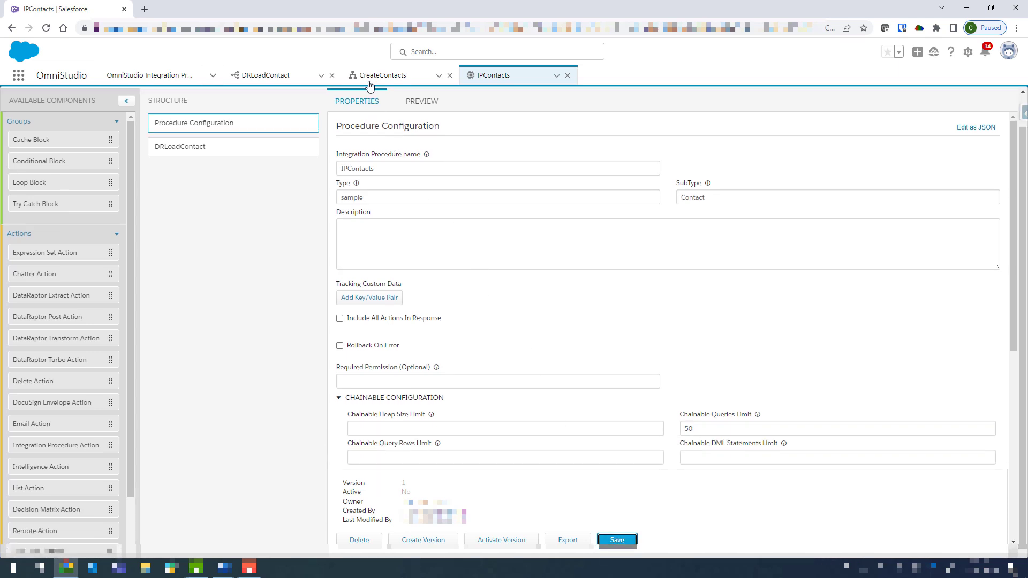
pyautogui.click(382, 75)
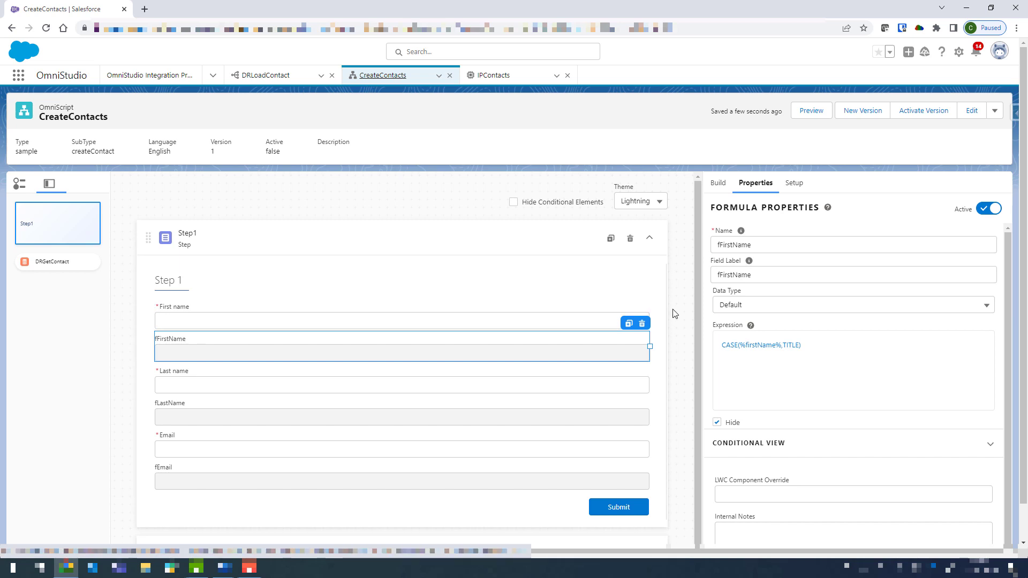
pyautogui.click(811, 110)
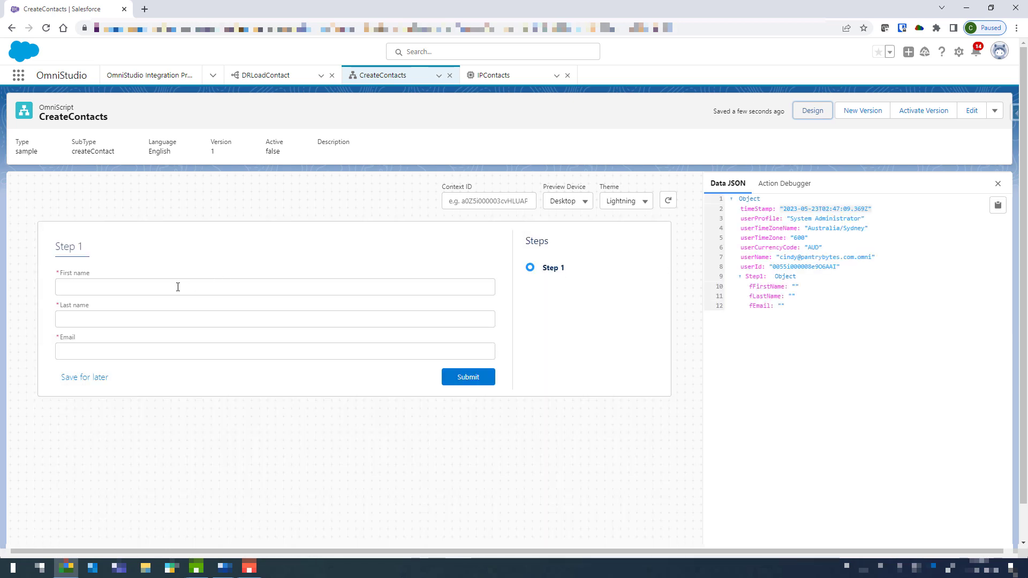
pyautogui.click(275, 287)
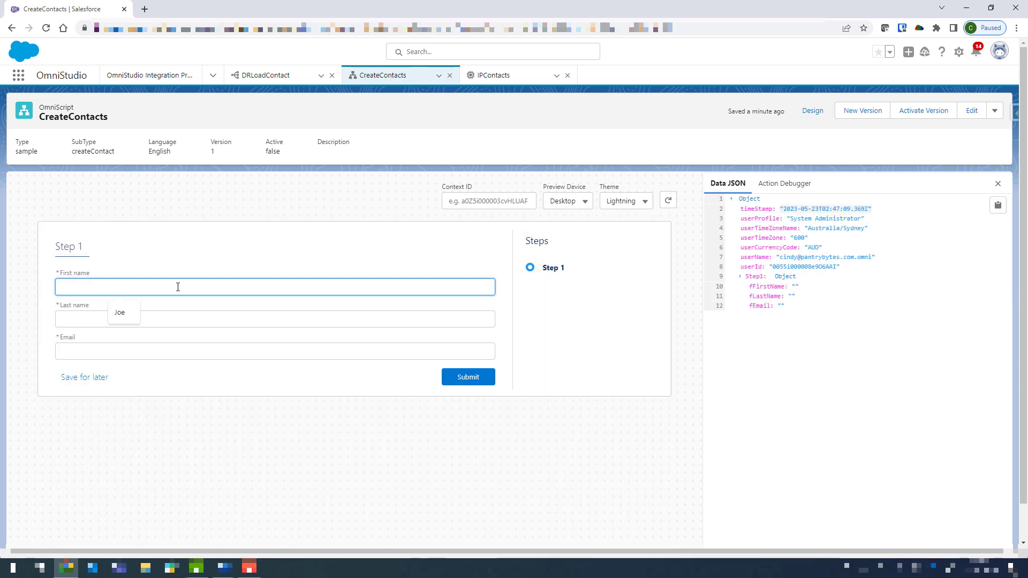
pyautogui.write('Bloggs')
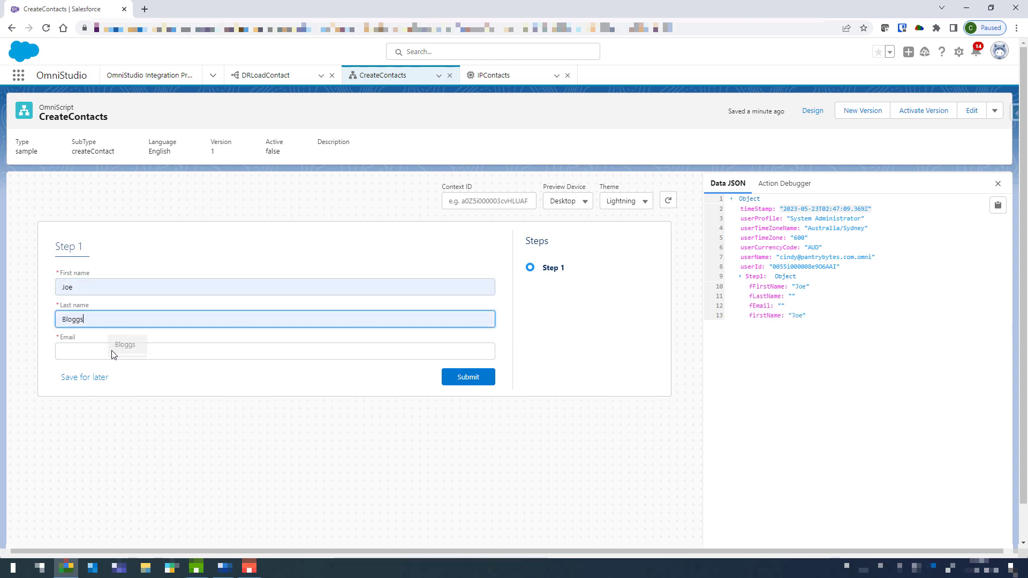
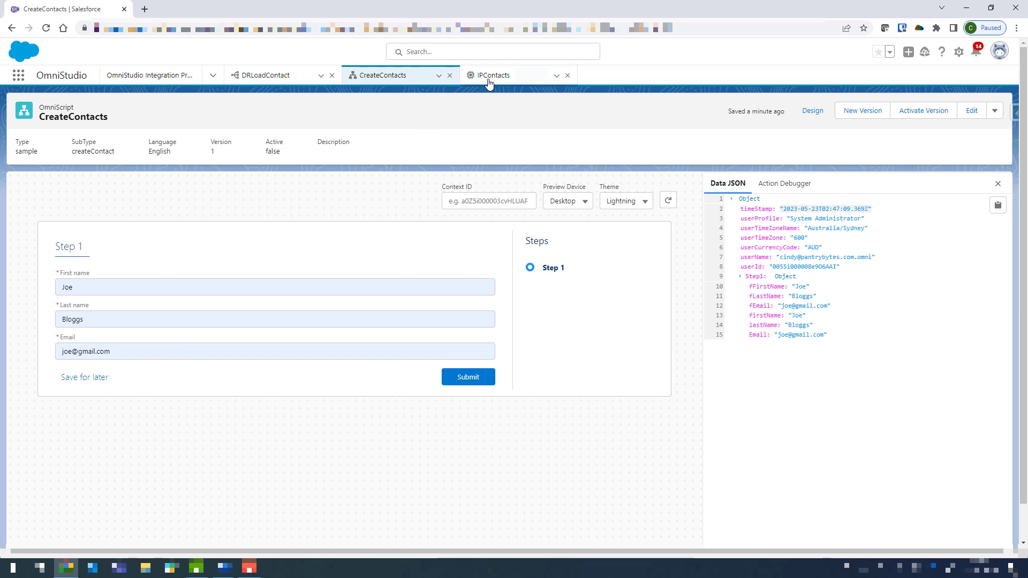
# - Execute IPContacts in Preview with the Joe Bloggs OmniScript JSON so DRLoadContact upserts a Contact
pyautogui.click(493, 75)
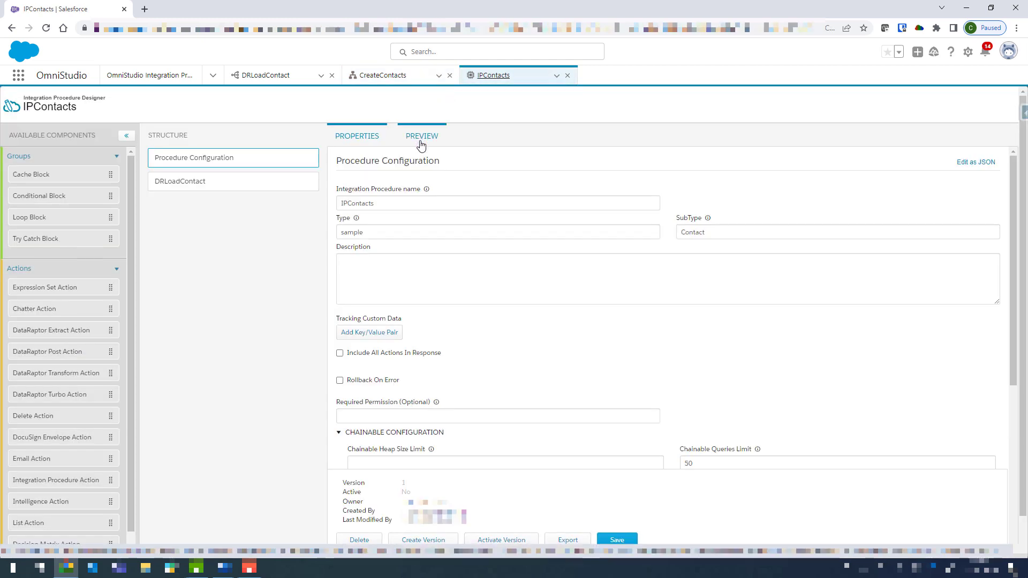
pyautogui.click(422, 136)
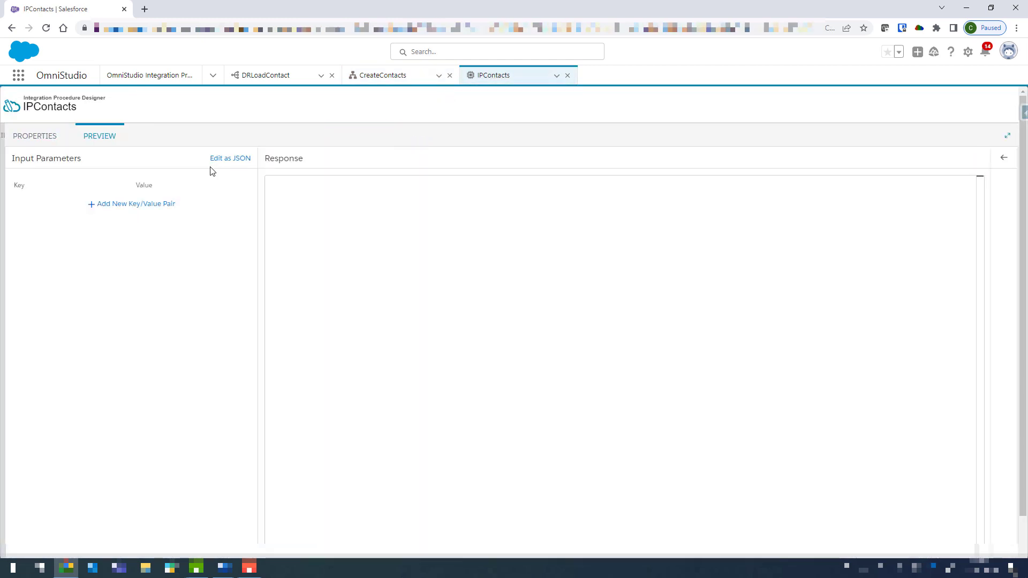
pyautogui.click(229, 158)
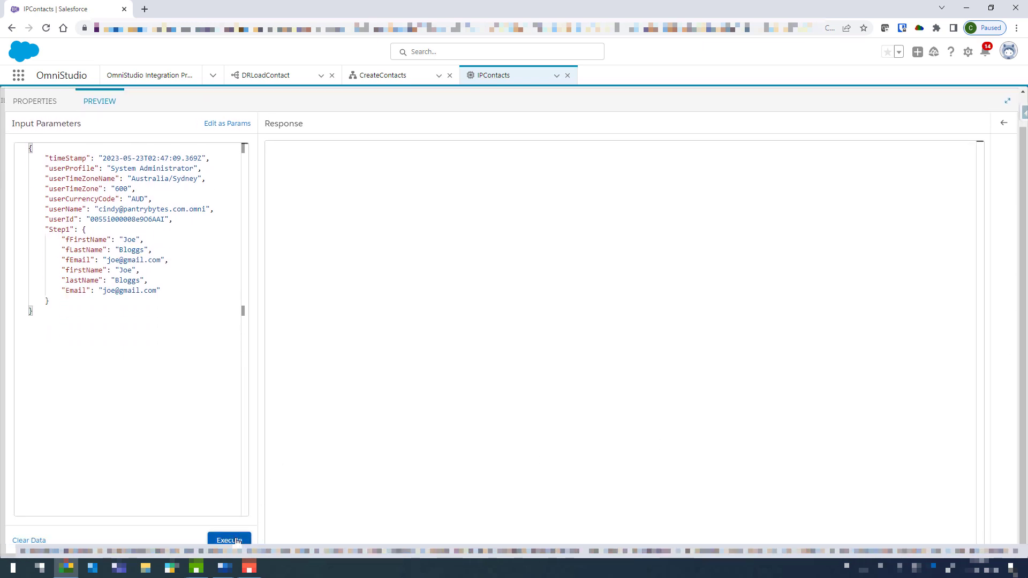
pyautogui.click(229, 540)
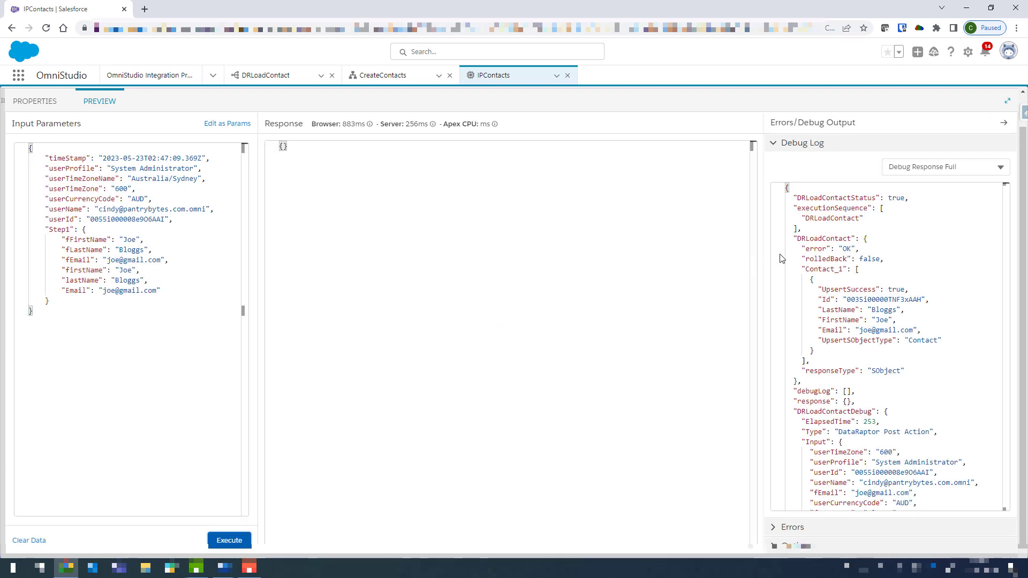
pyautogui.moveTo(845, 250)
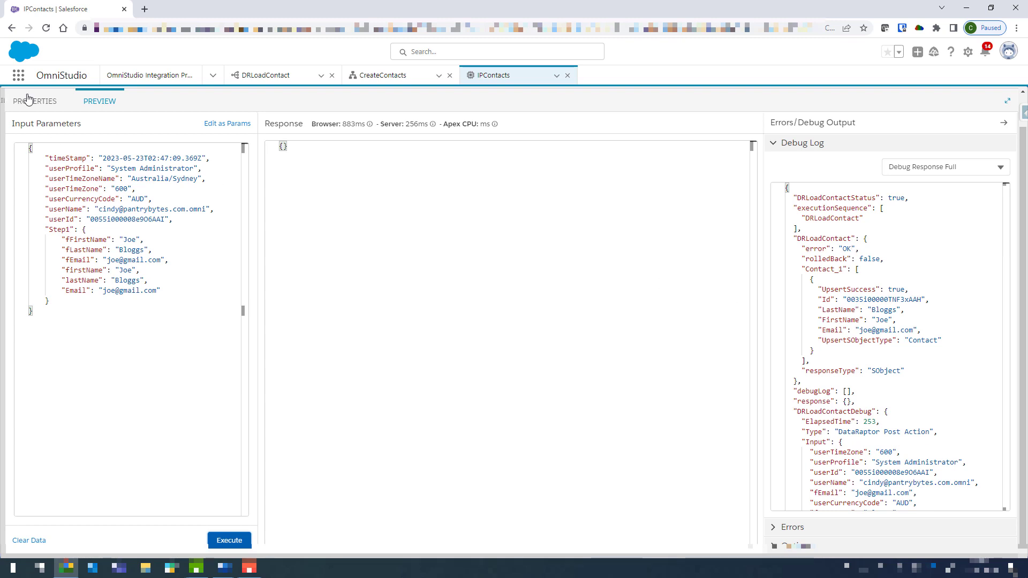
# - Enable Include All Actions In Response, rerun Preview, and select the new contact Id from the debug log
pyautogui.click(39, 101)
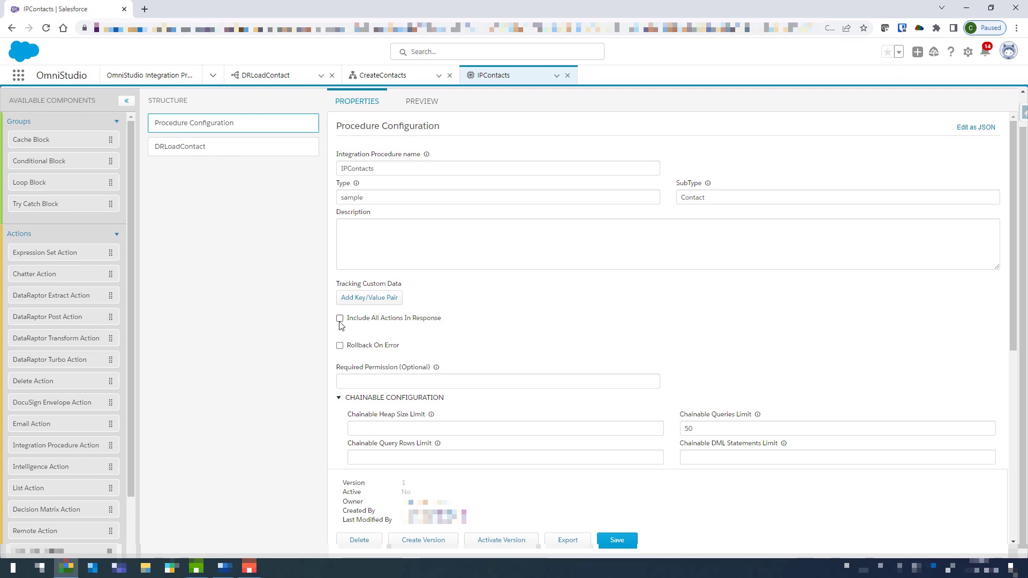
pyautogui.click(339, 318)
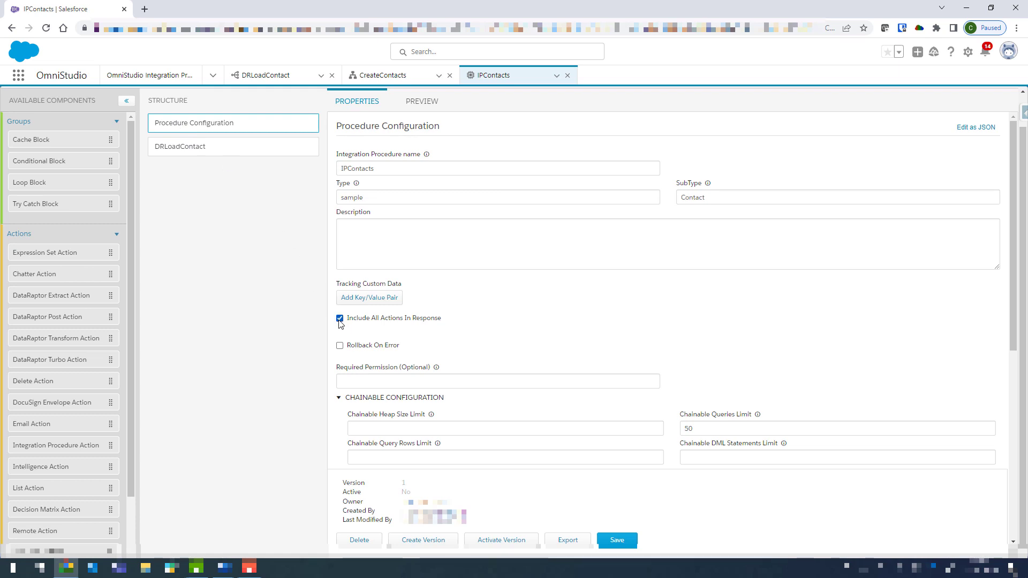
pyautogui.click(422, 100)
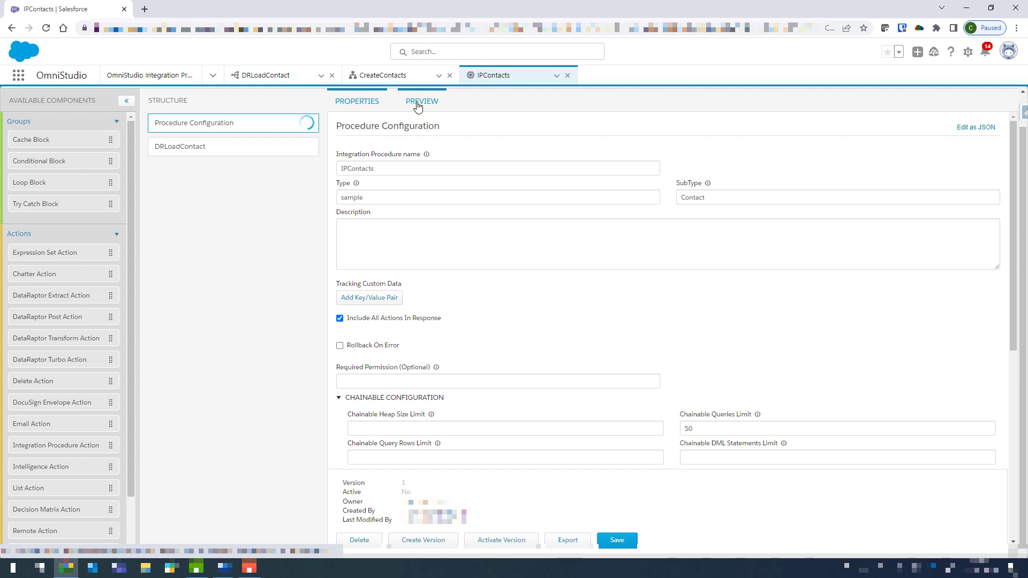
pyautogui.click(422, 101)
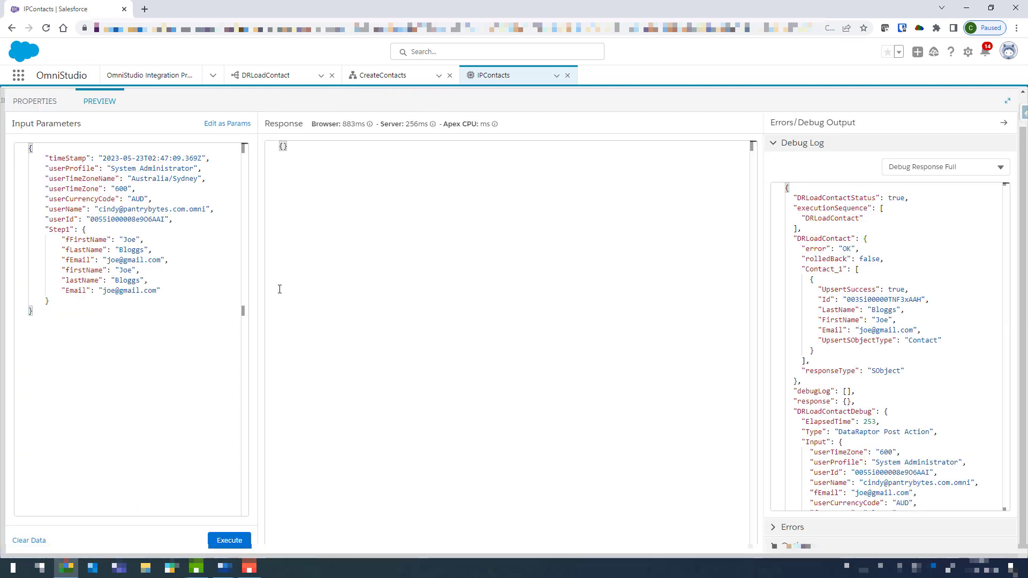
pyautogui.moveTo(390, 269)
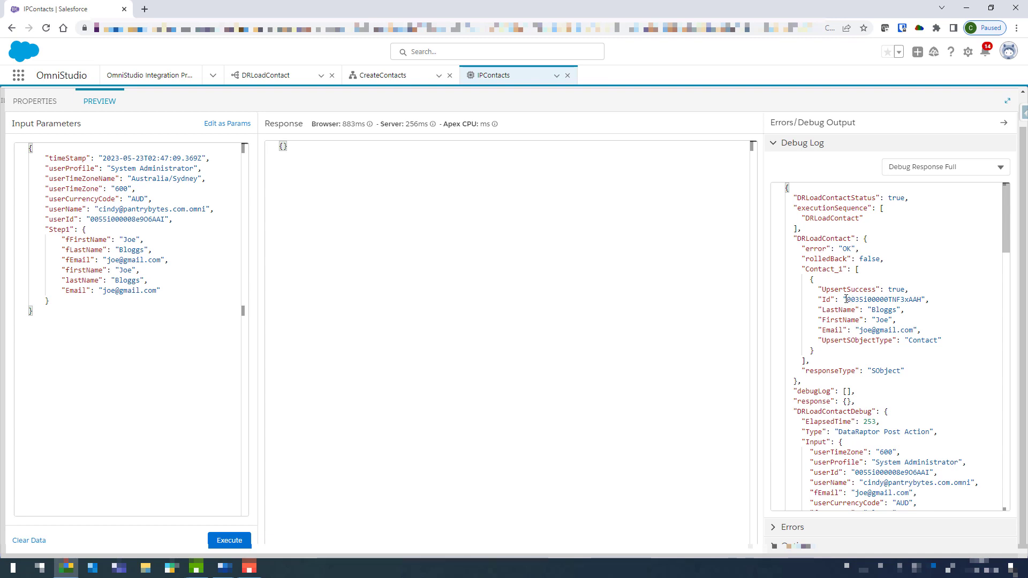
pyautogui.doubleClick(881, 299)
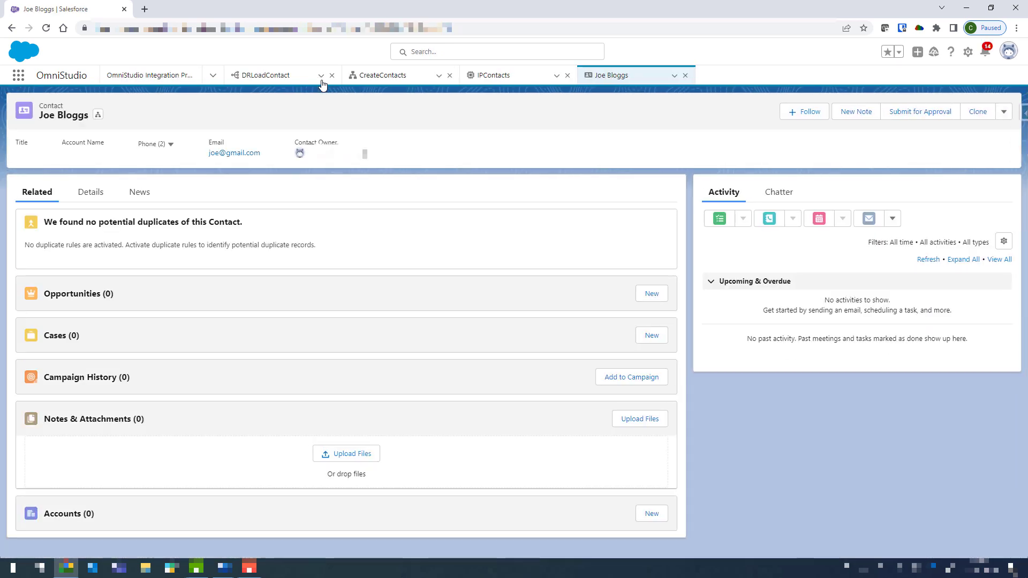
pyautogui.click(90, 192)
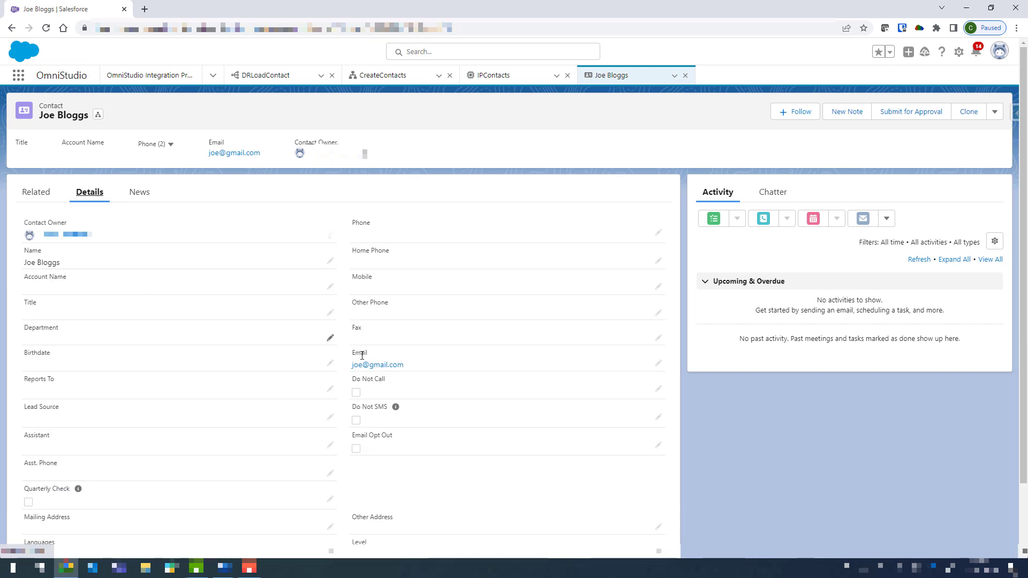
pyautogui.moveTo(464, 367)
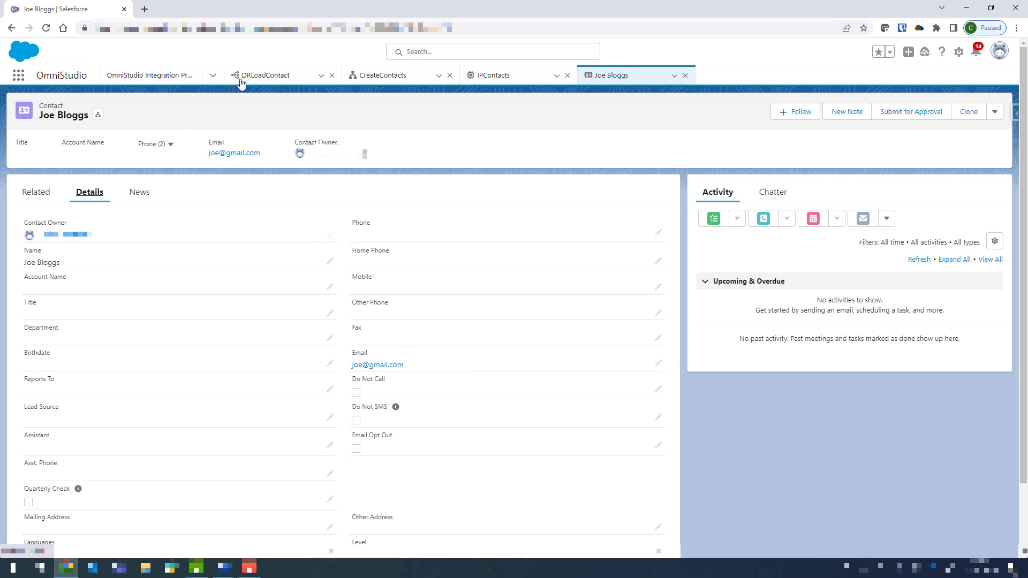
pyautogui.click(493, 75)
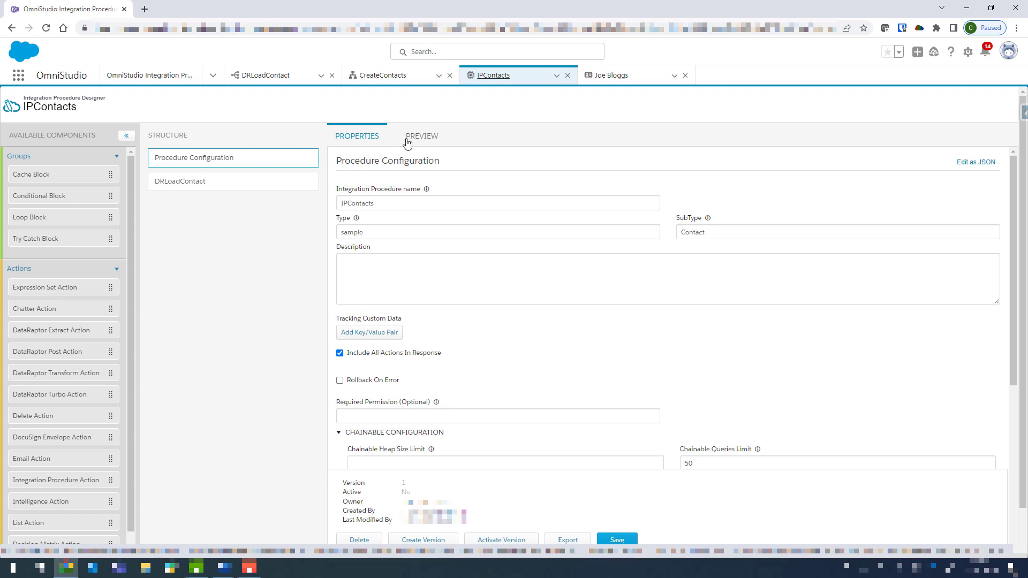
# - Re-execute IPContacts creating another Joe Bloggs contact, then view both entries in the Contacts list
pyautogui.click(422, 136)
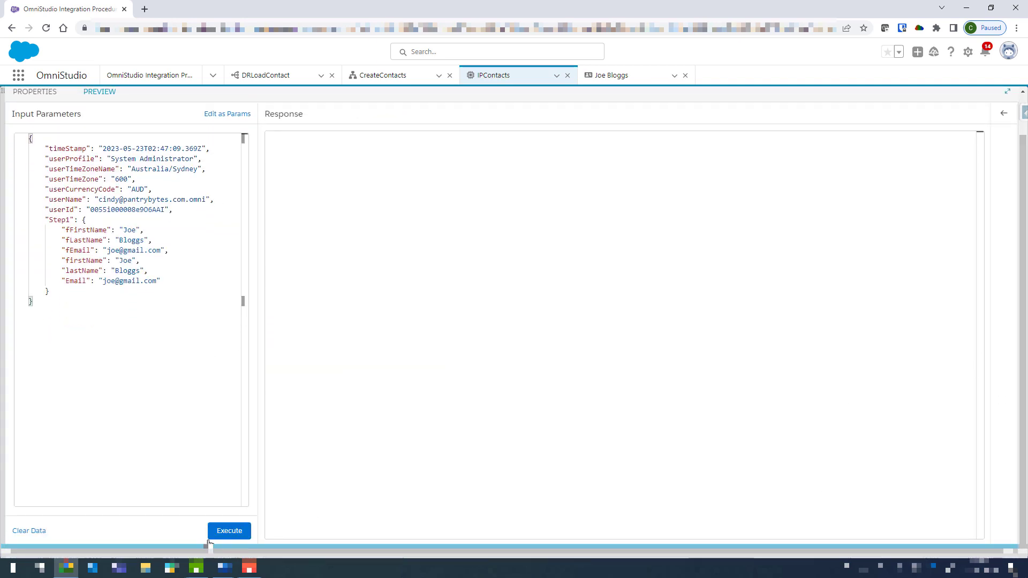
pyautogui.click(229, 531)
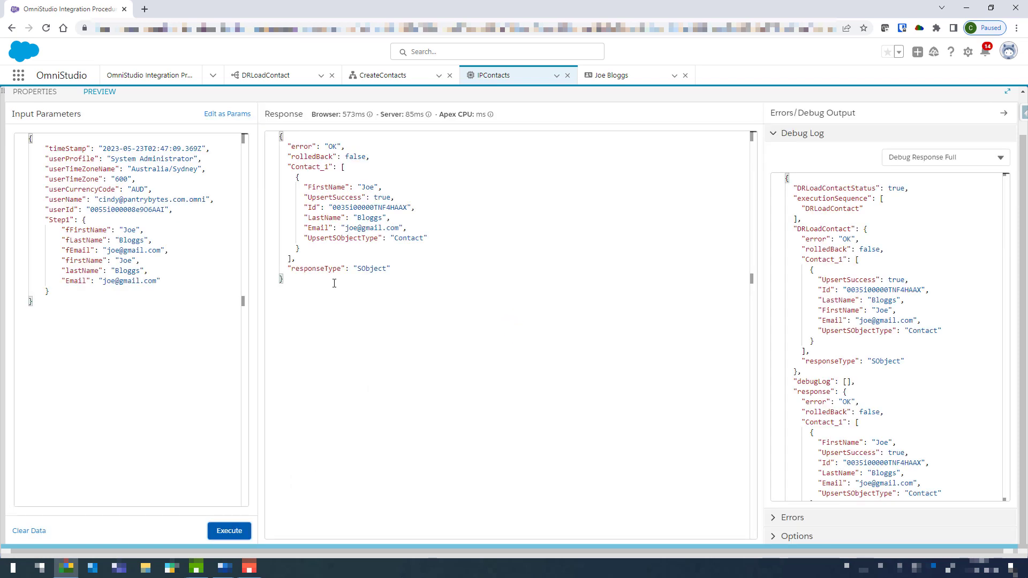
pyautogui.moveTo(434, 207)
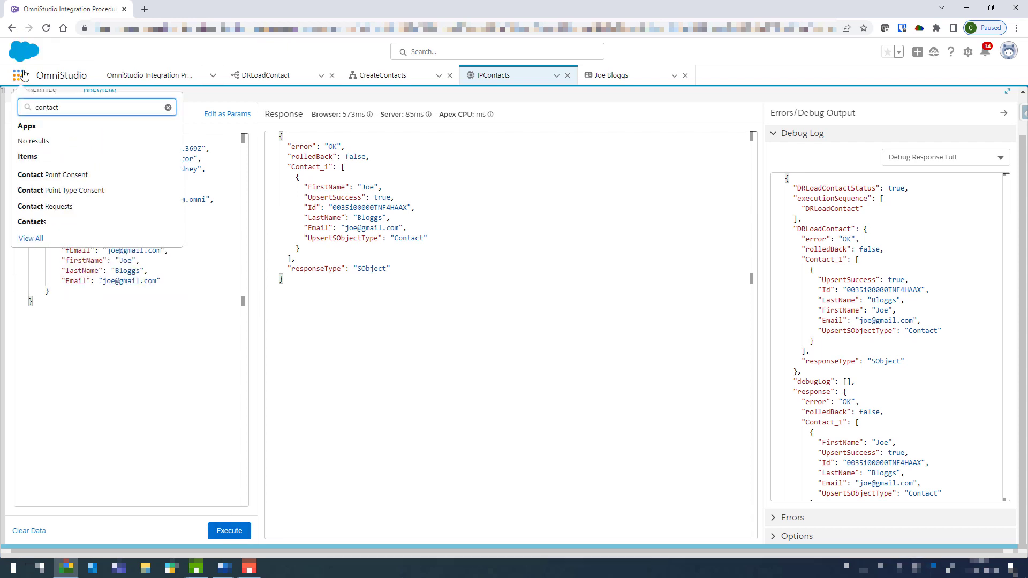
pyautogui.click(31, 222)
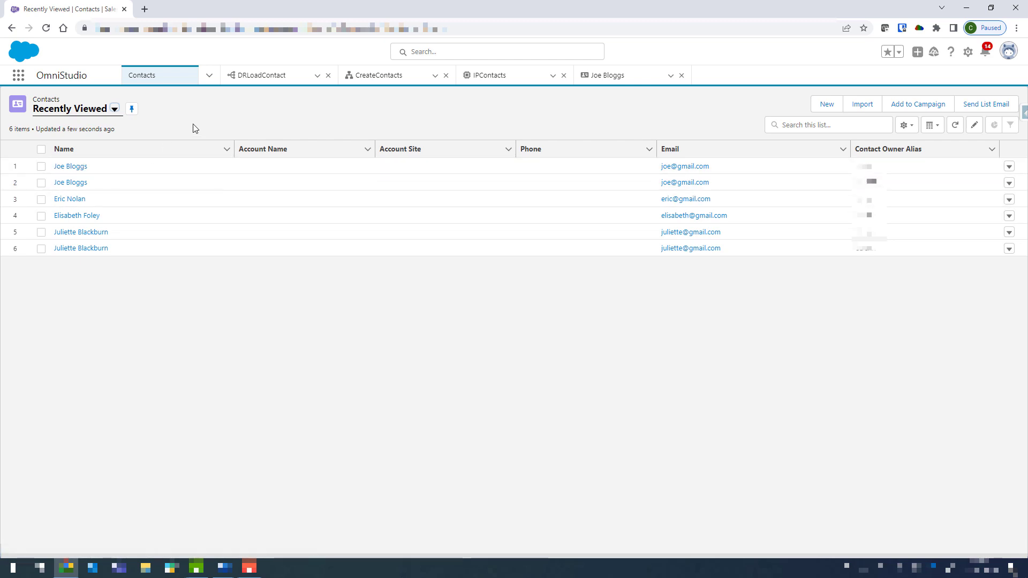
pyautogui.moveTo(197, 124)
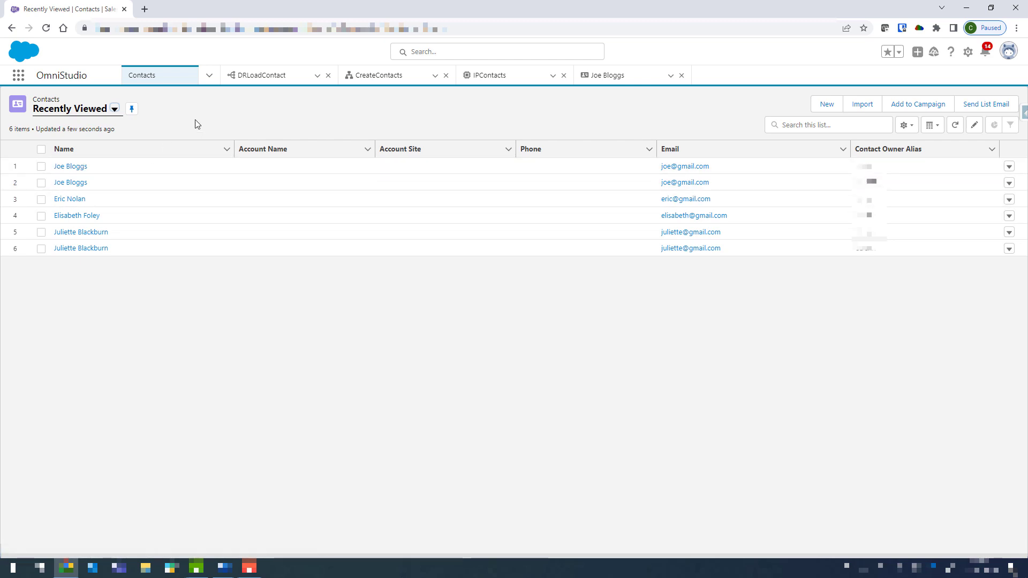